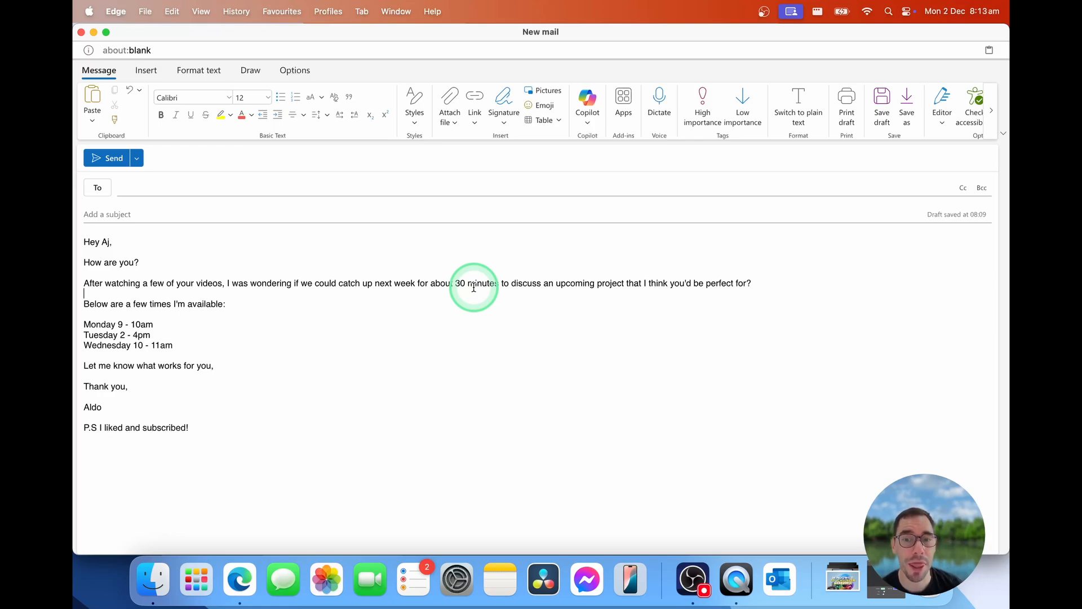
mouse_move(259, 293)
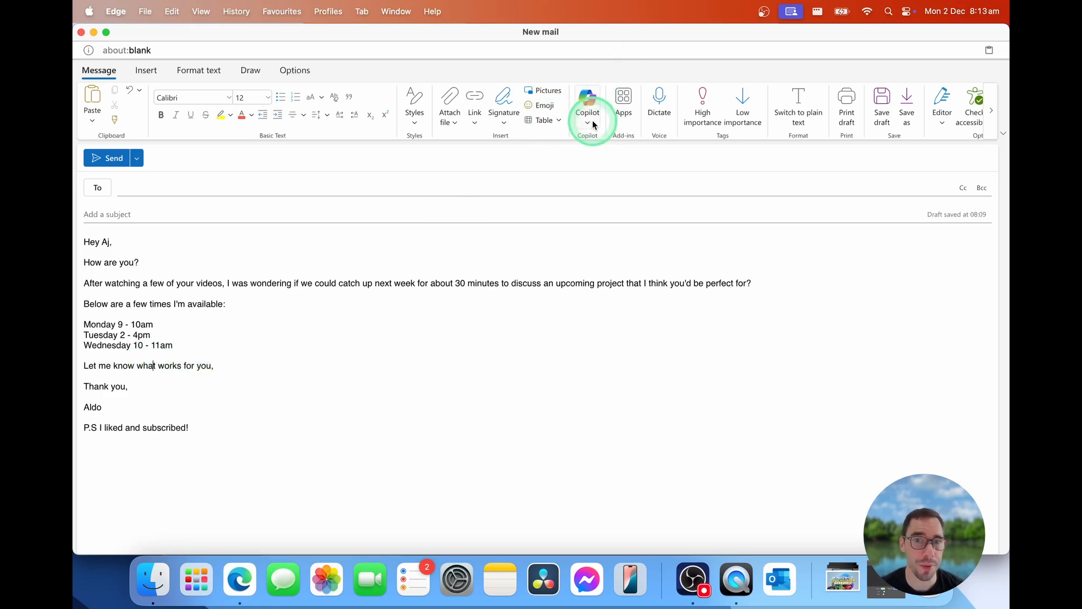
Step: Bring up the Copilot menu on the meeting-request email to AJ
click(588, 111)
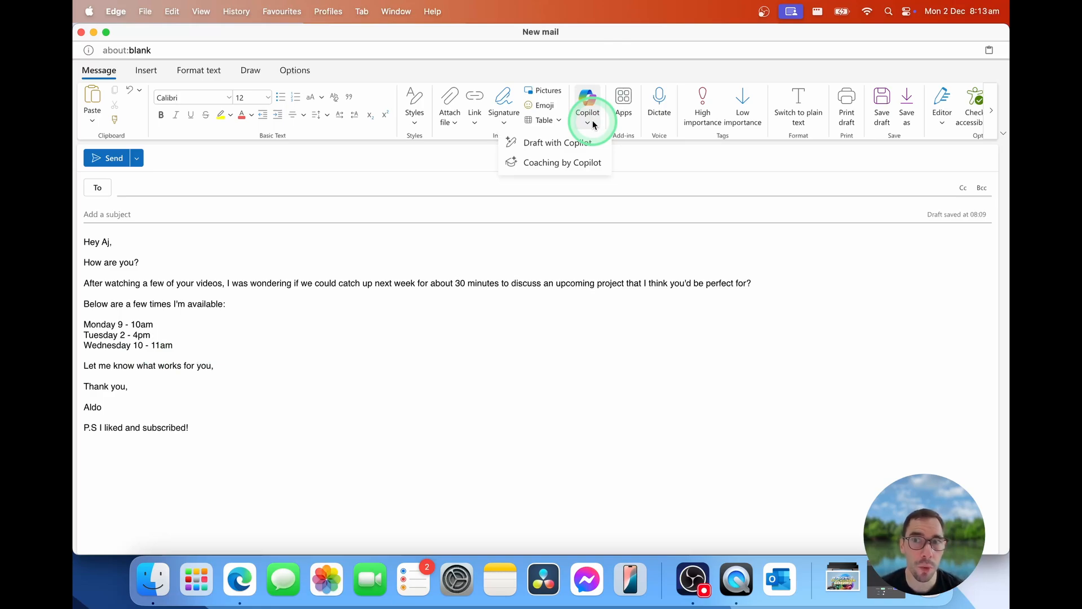
mouse_move(592, 143)
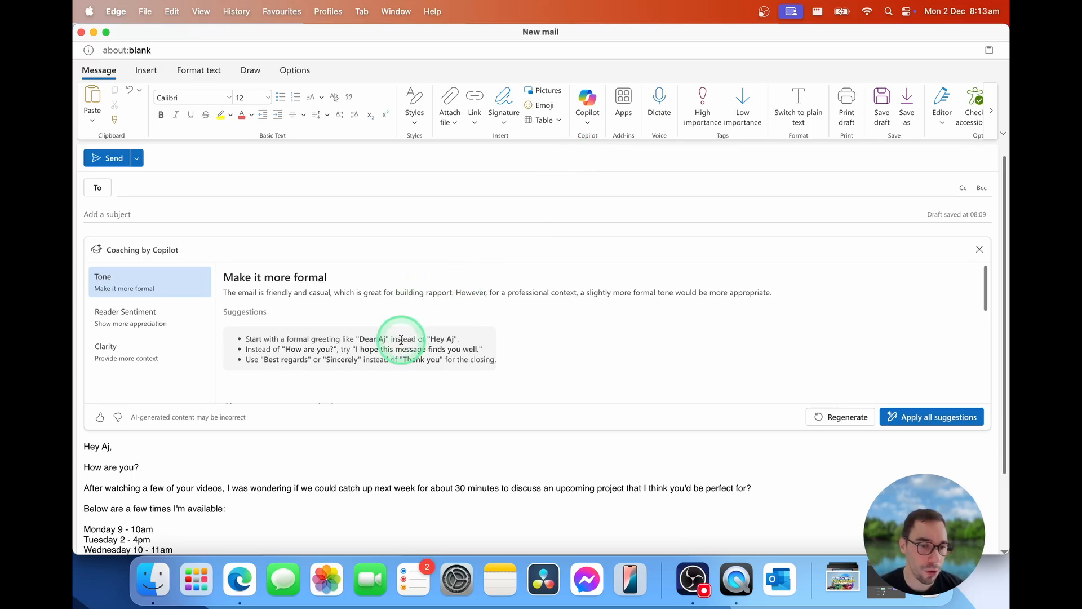
mouse_move(302, 309)
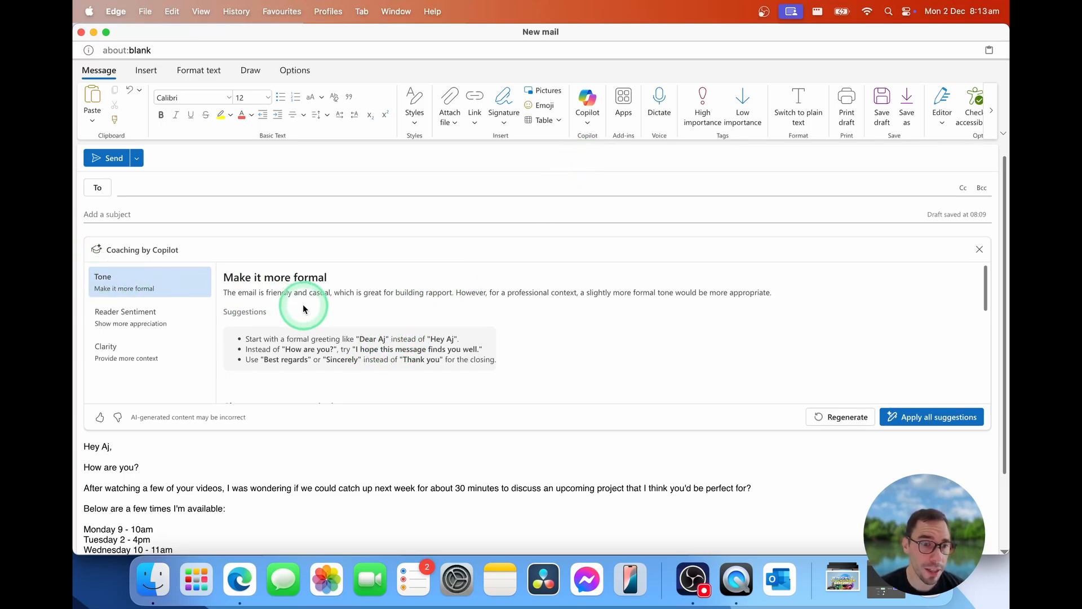
mouse_move(361, 341)
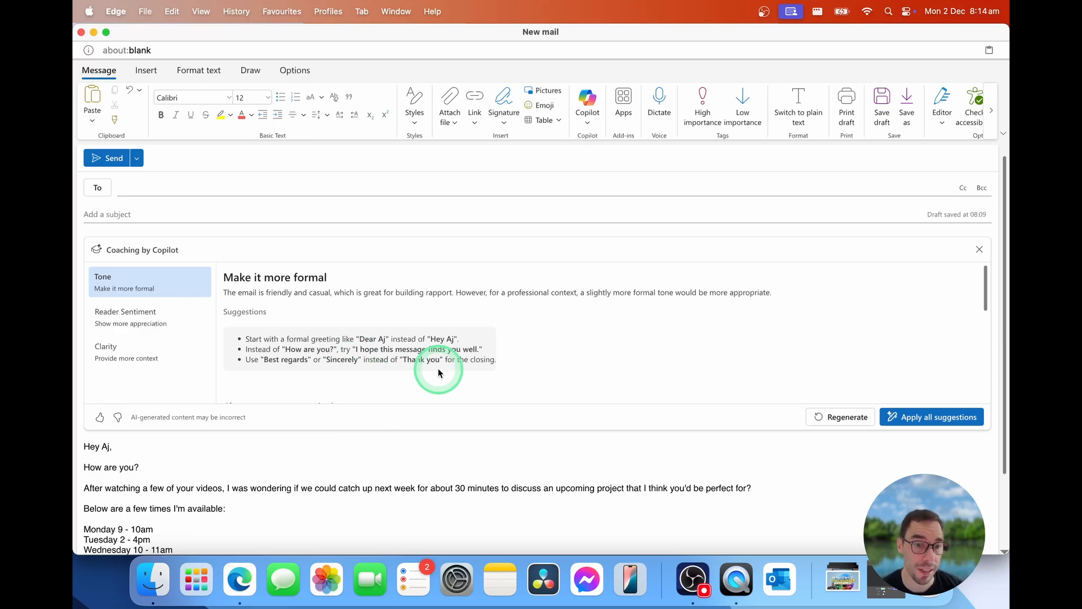
mouse_move(440, 369)
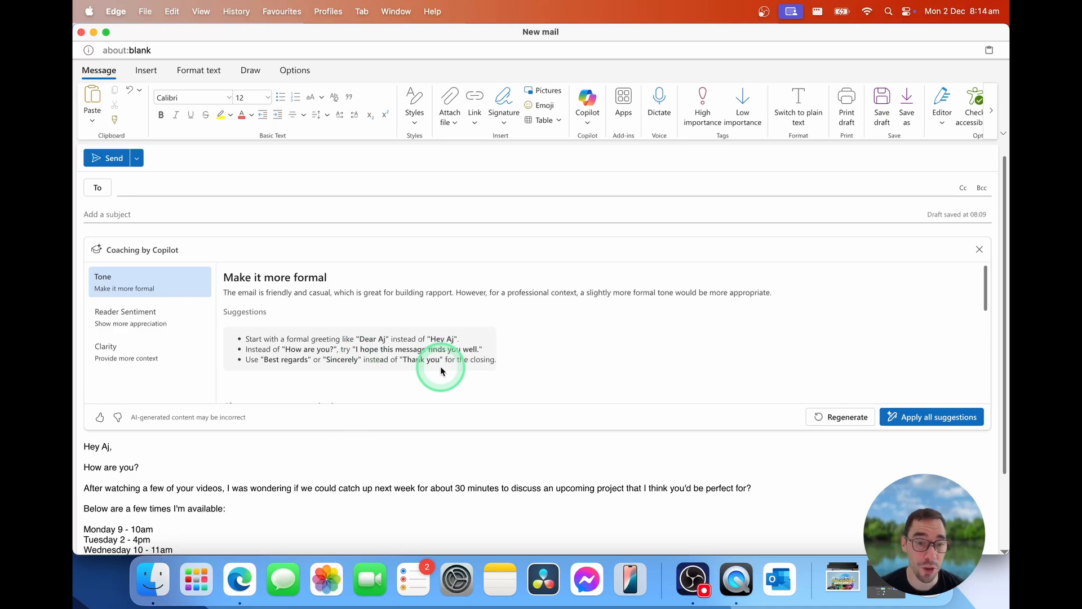
mouse_move(374, 338)
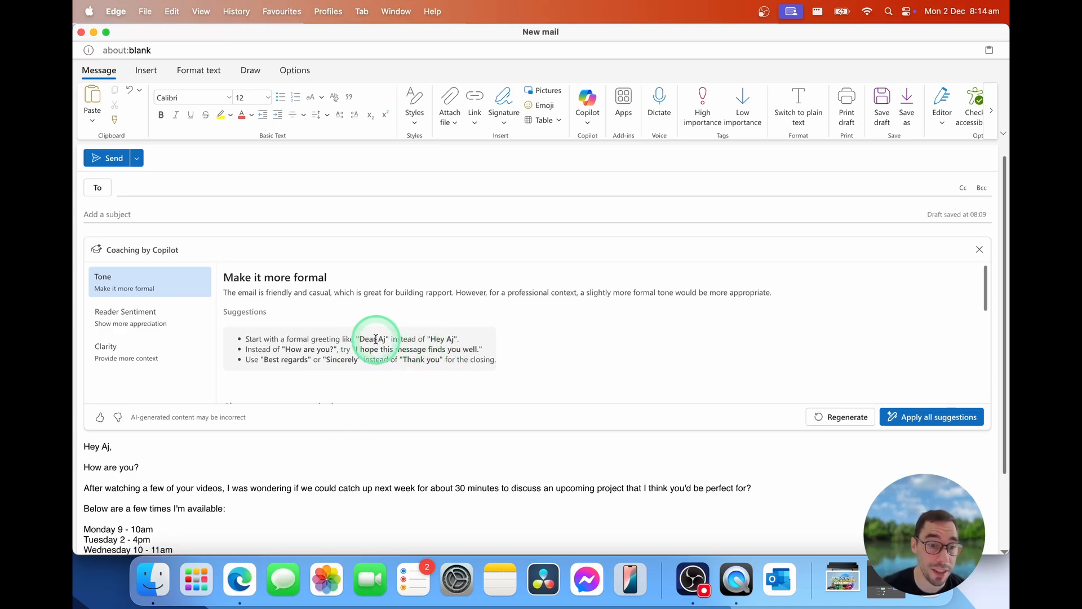
mouse_move(390, 348)
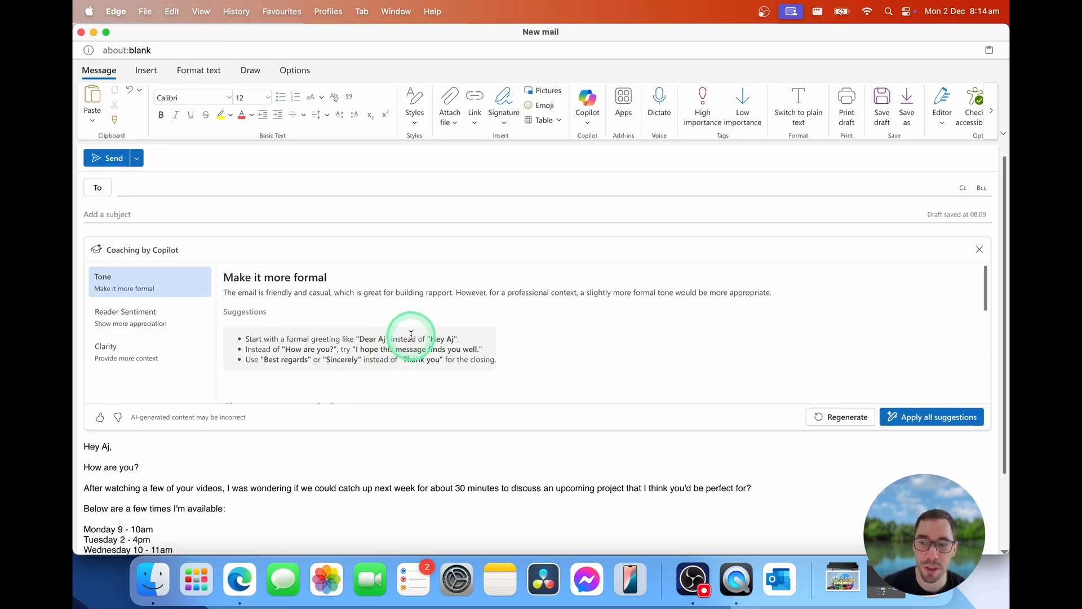
Step: Show the Reader Sentiment coaching about appreciating AJ's time and expertise
click(125, 316)
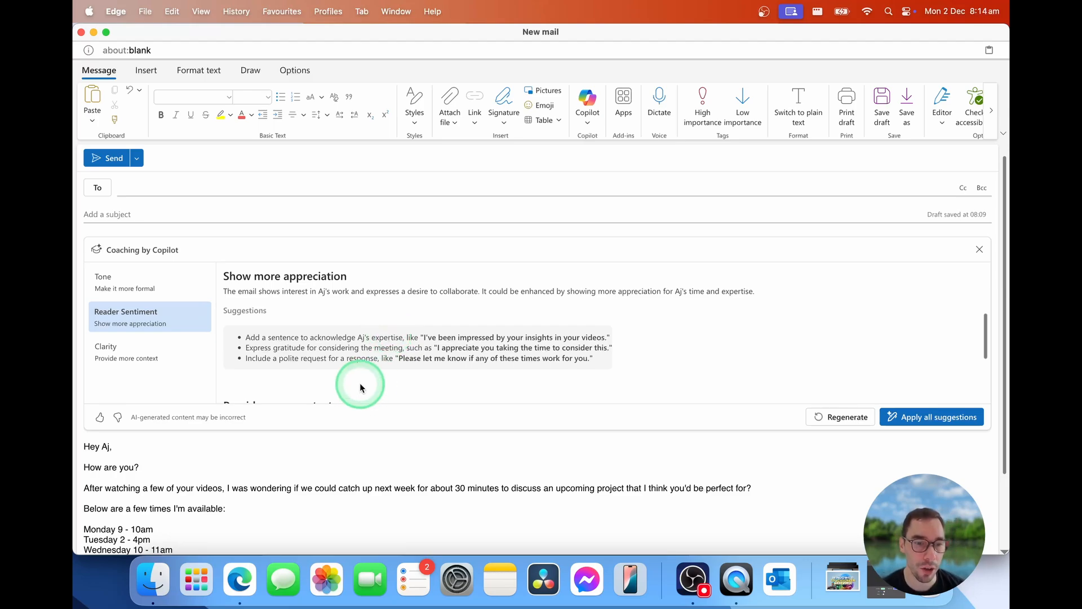
mouse_move(552, 341)
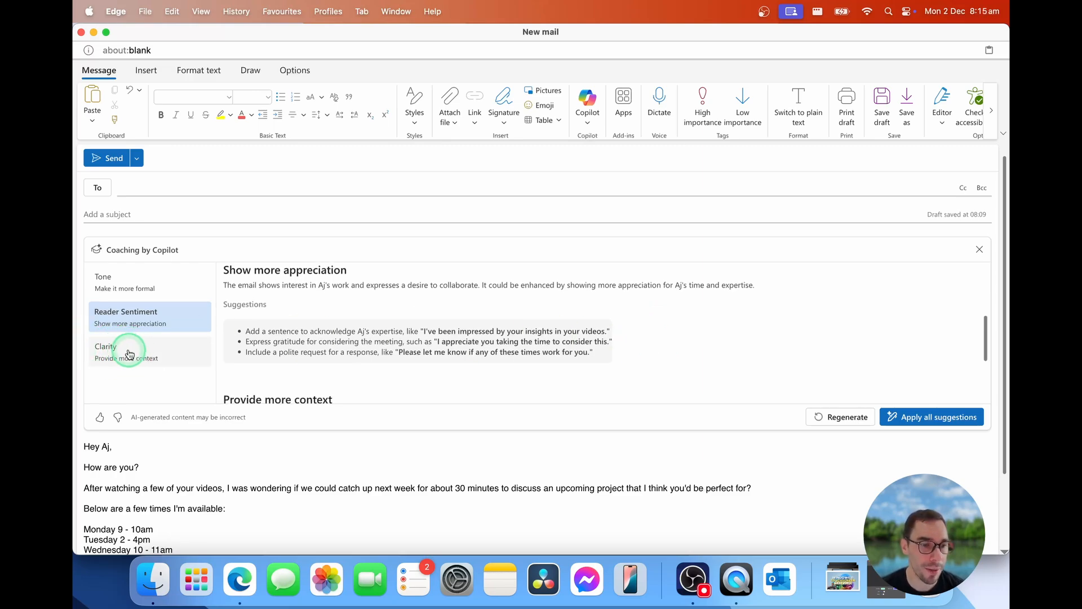
Step: Show the Clarity coaching recommending more project context and meeting purpose
click(127, 351)
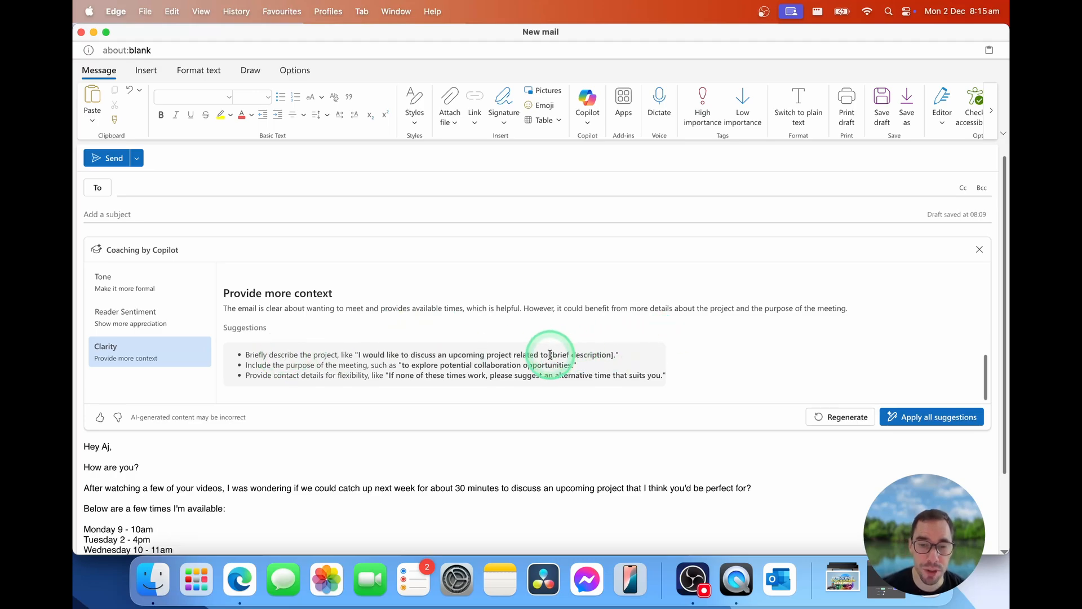
double_click(582, 354)
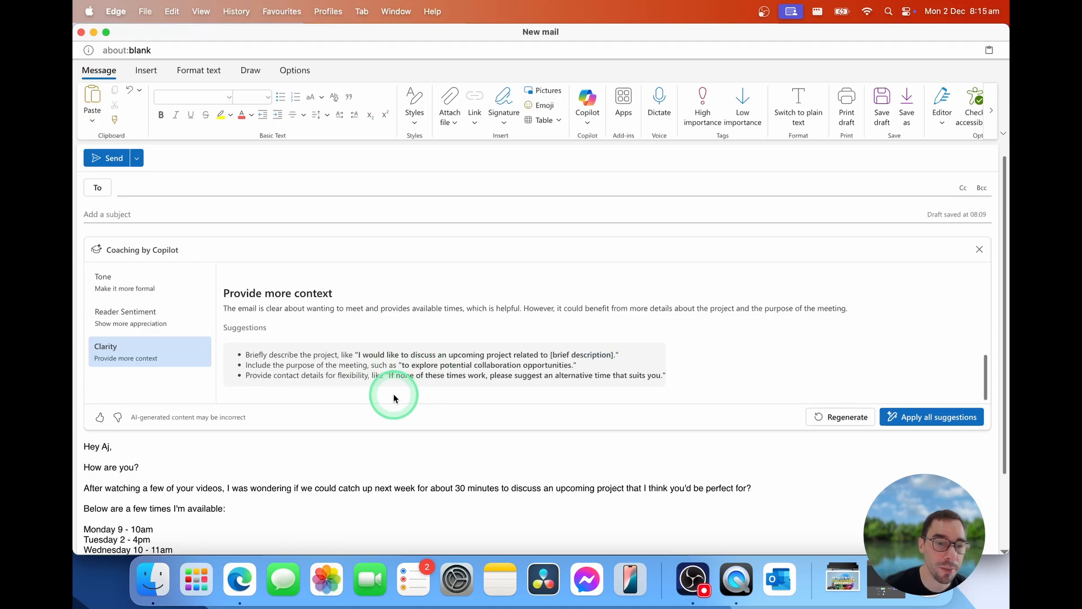
mouse_move(407, 374)
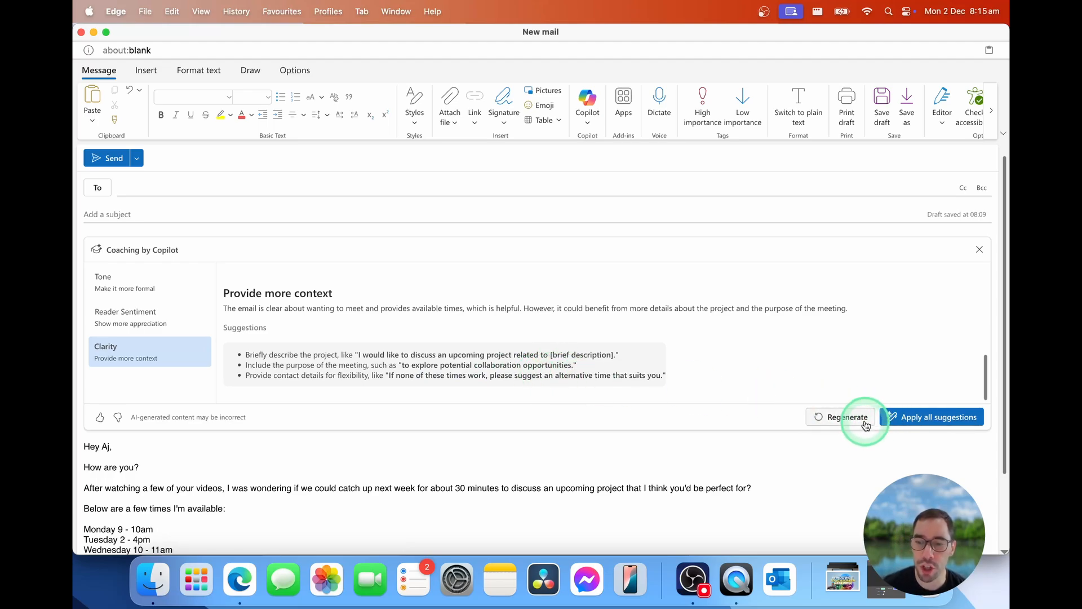
mouse_move(848, 417)
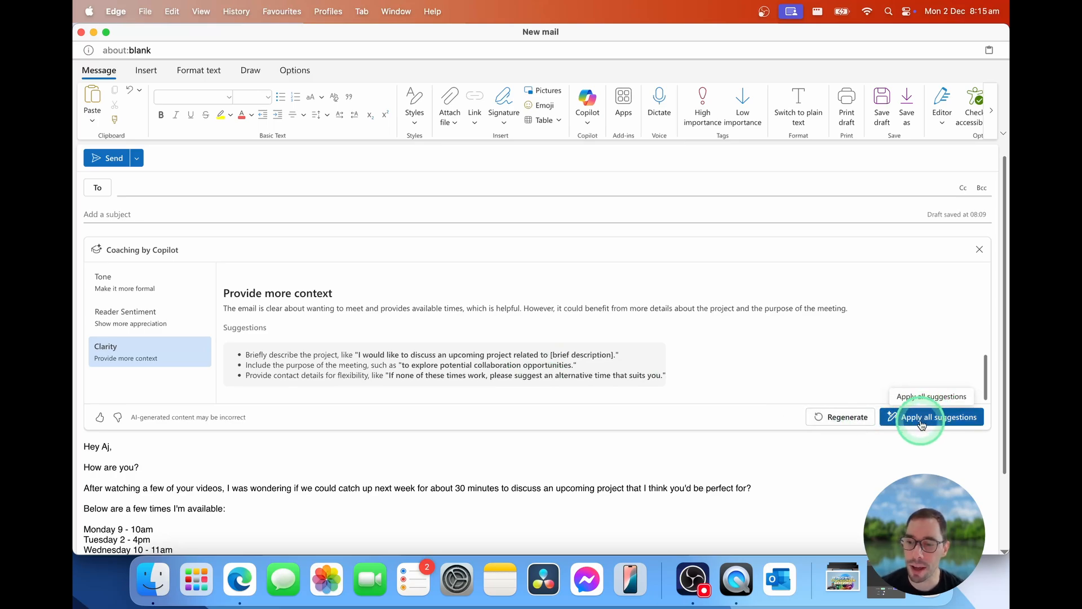
Step: Apply all coaching suggestions and replace the email body with Copilot's warmer rewrite
click(936, 416)
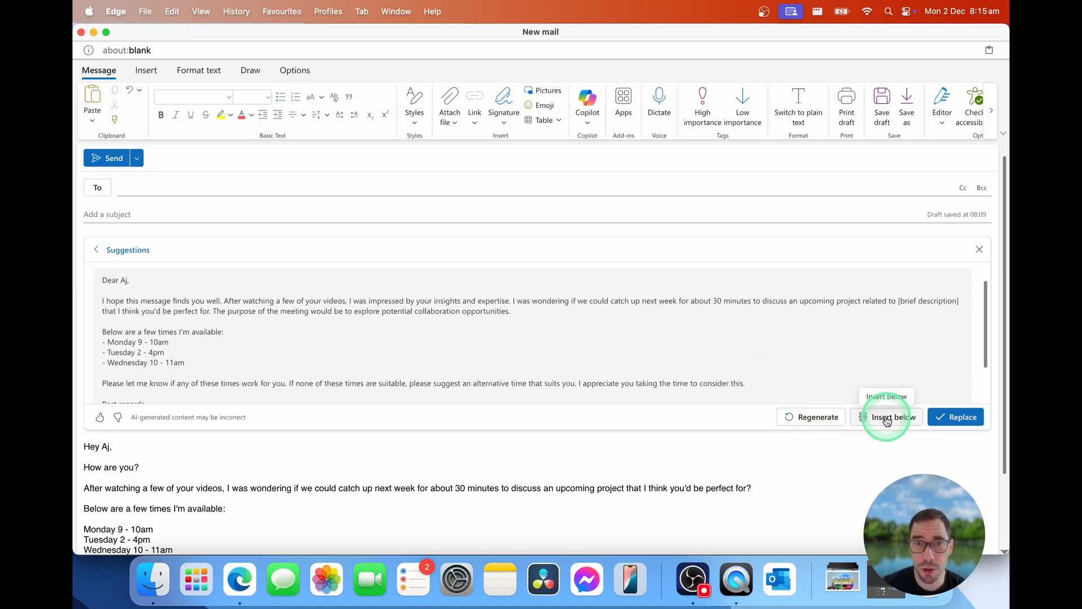
click(887, 416)
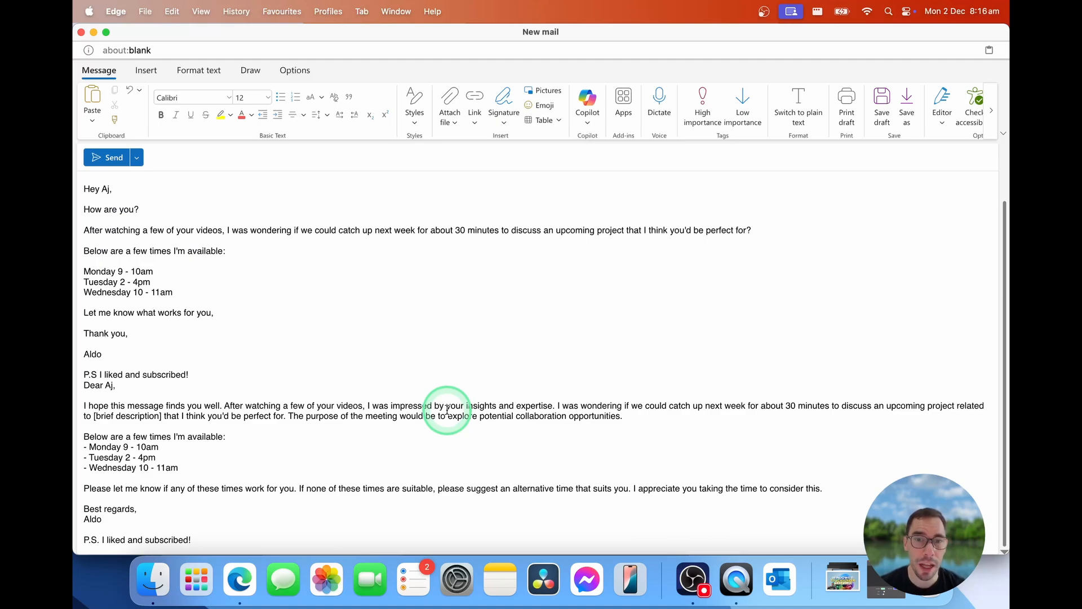
mouse_move(290, 358)
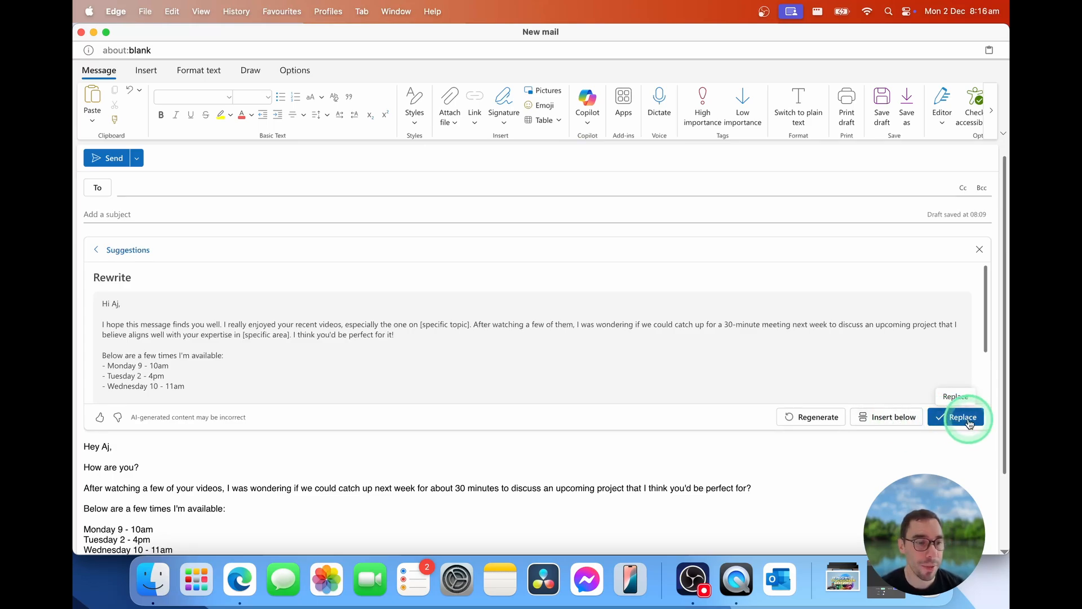
click(962, 417)
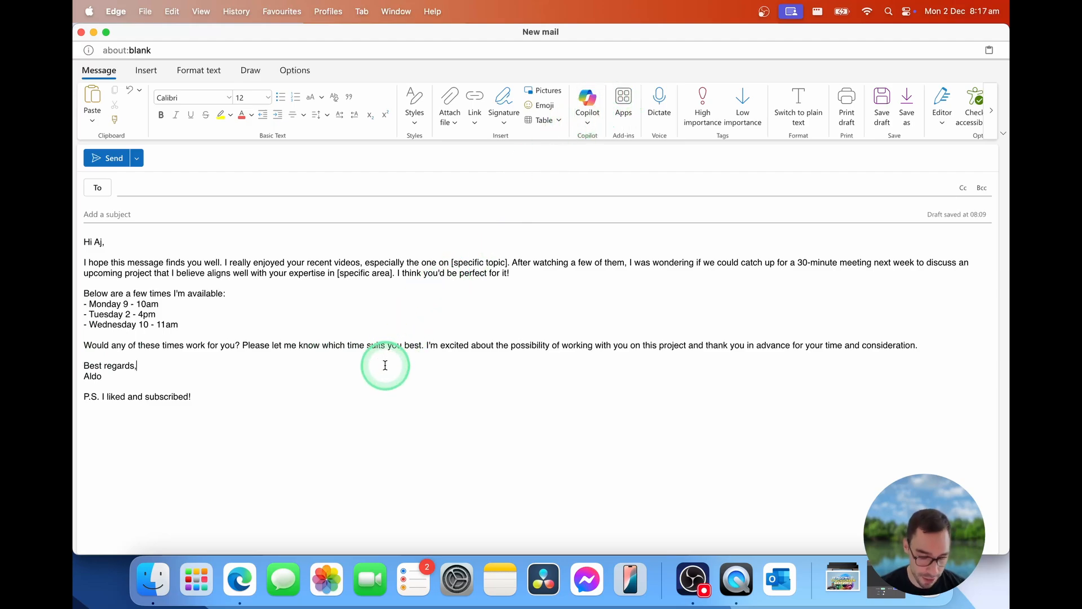
Step: Clear the message body and start a new Draft with Copilot request
click(586, 104)
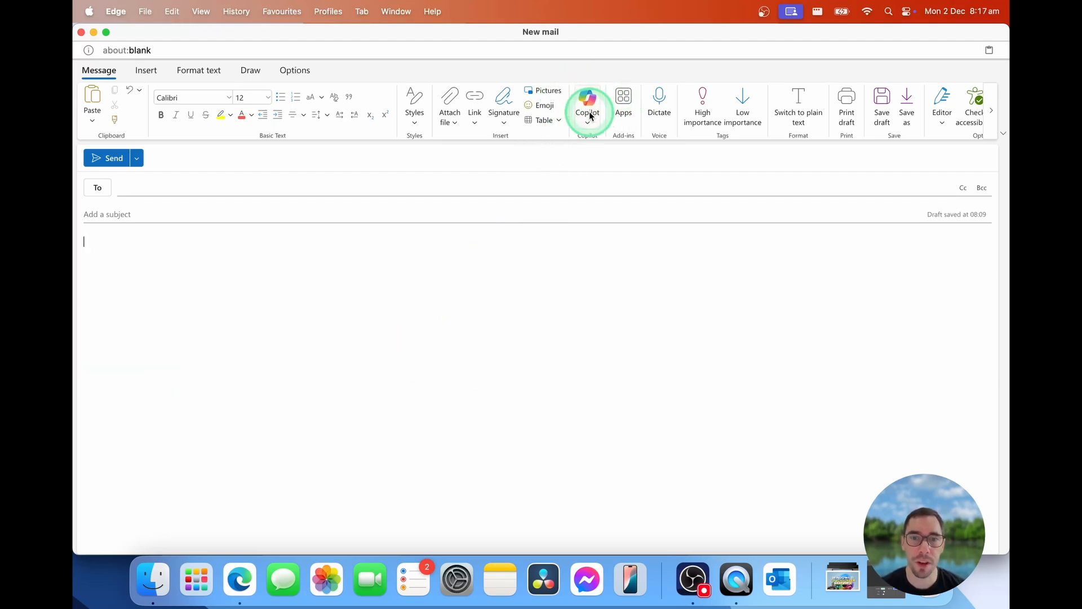
click(587, 110)
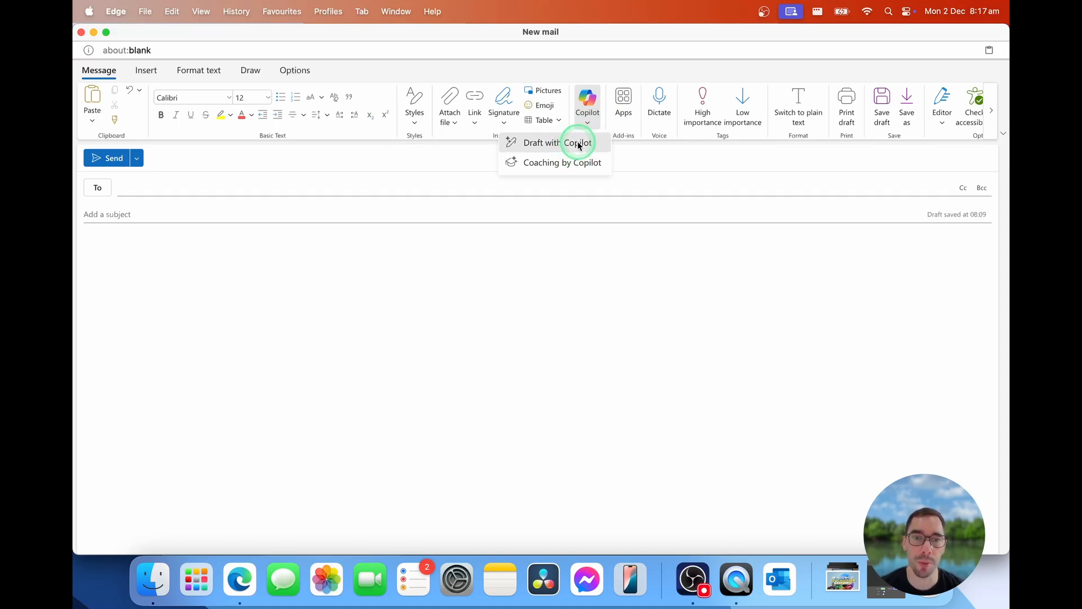
click(543, 143)
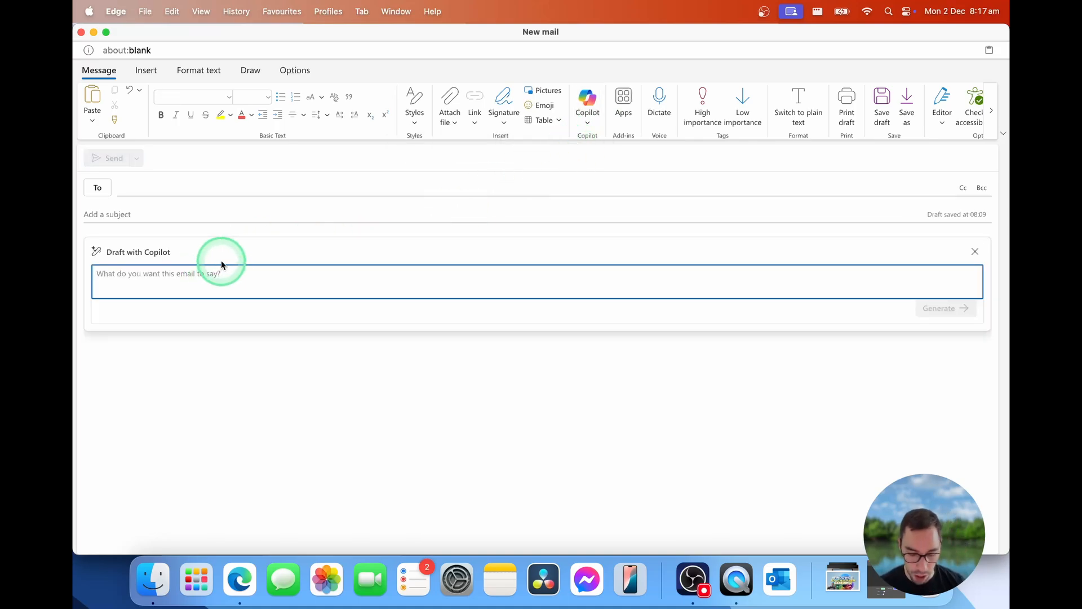
Step: Request an email to AJ about meeting, available Monday 9-10am, Tuesday until 12 noon, Wednesday all day, and generate it
text(please w)
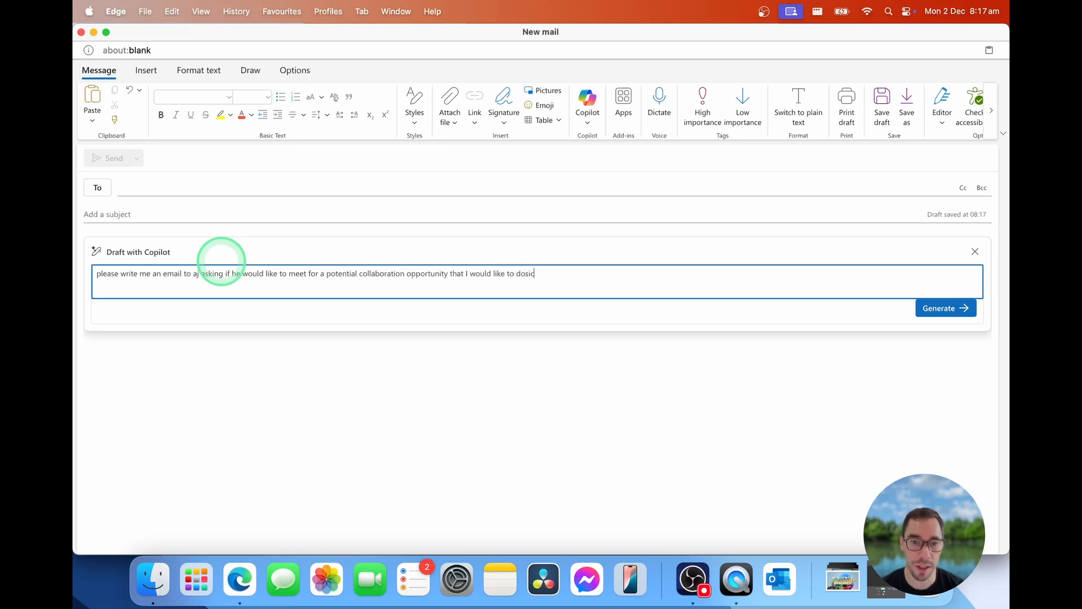
text(discuss. let him know I am available these following times, Monda)
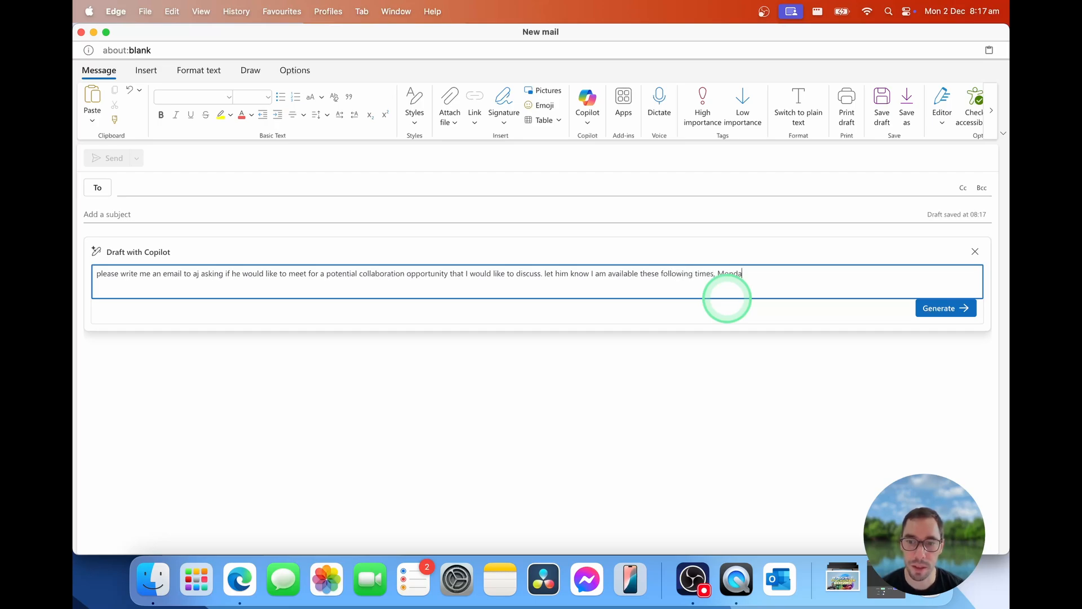
text(9 0)
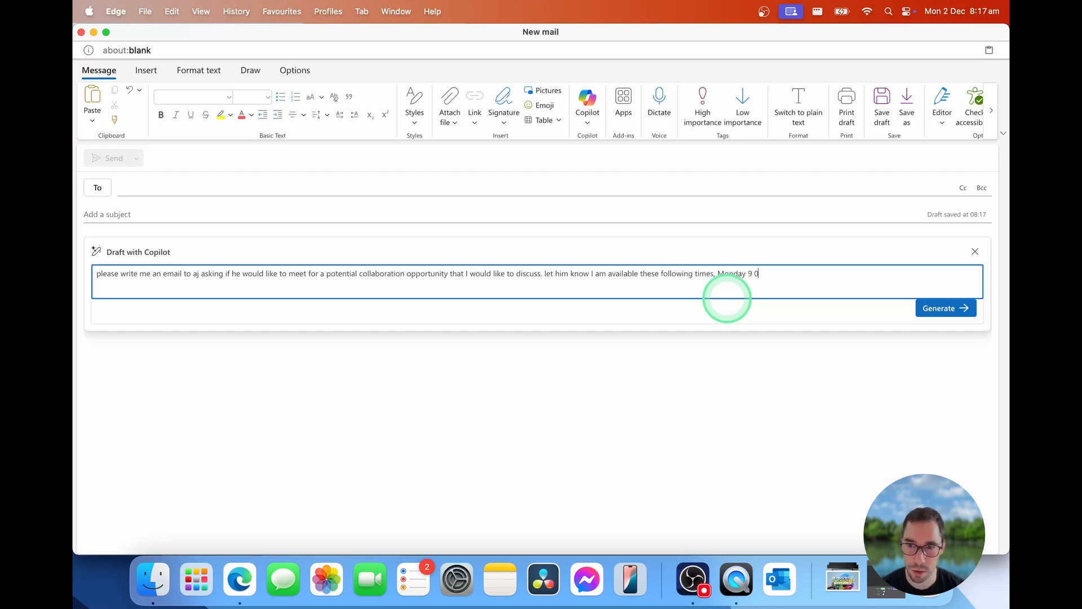
text(- 10a,)
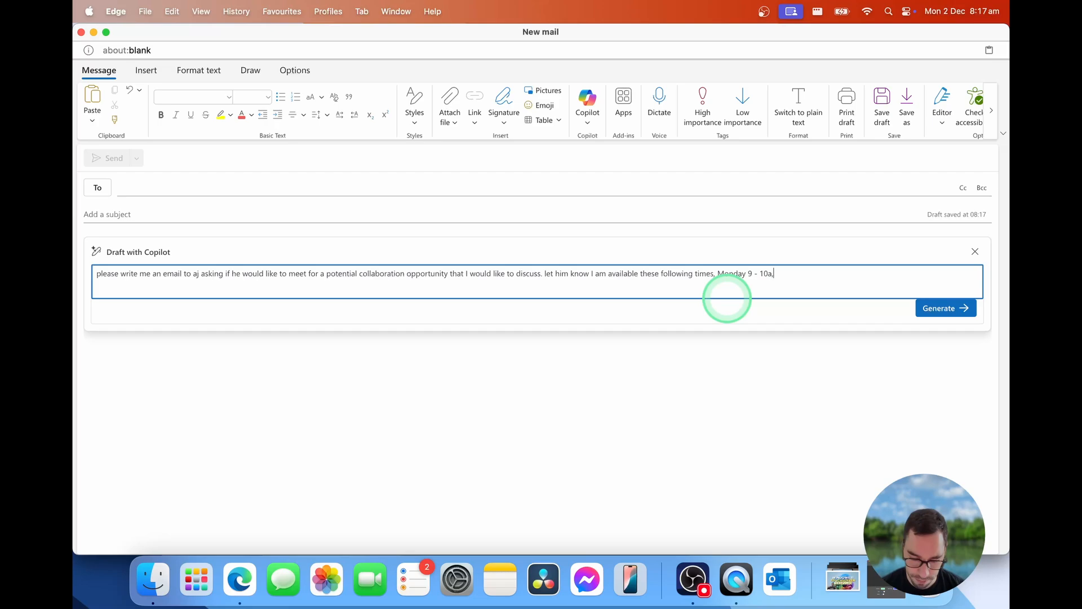
text(m, Tue)
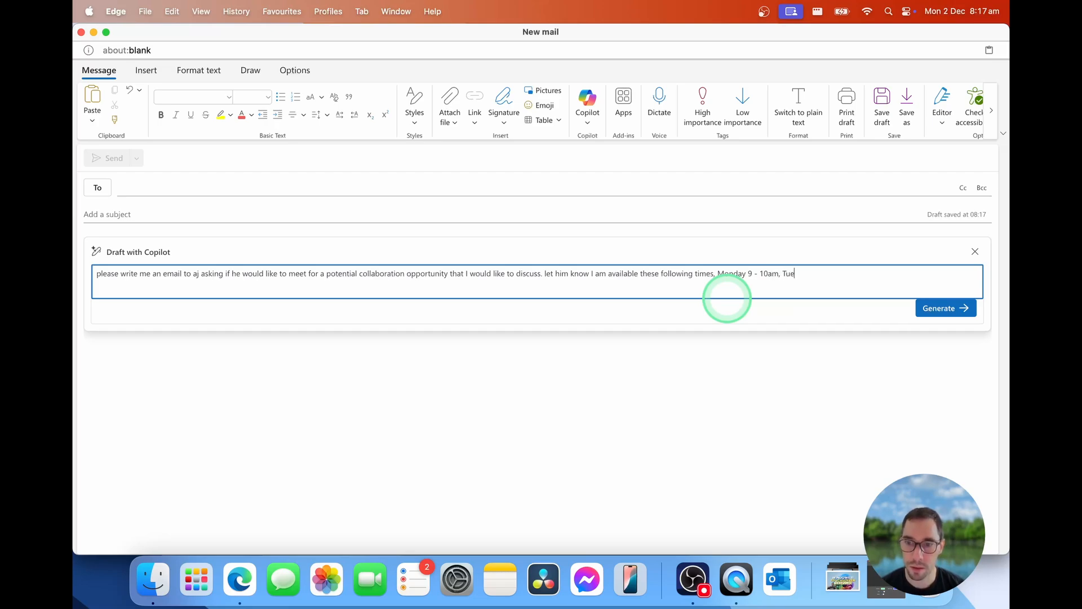
text(day 10)
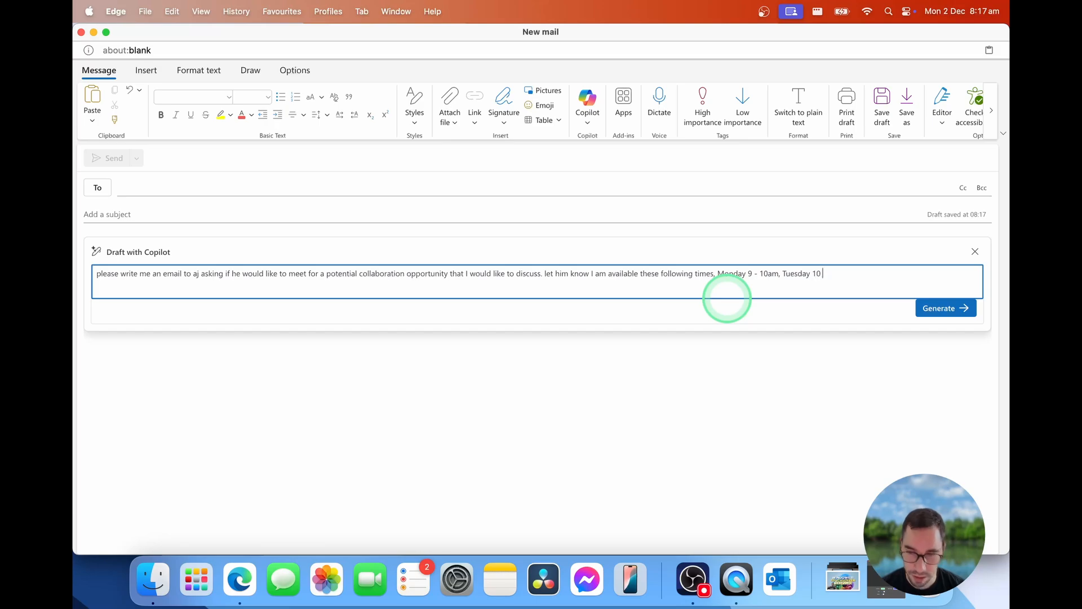
text(- 12 noon and)
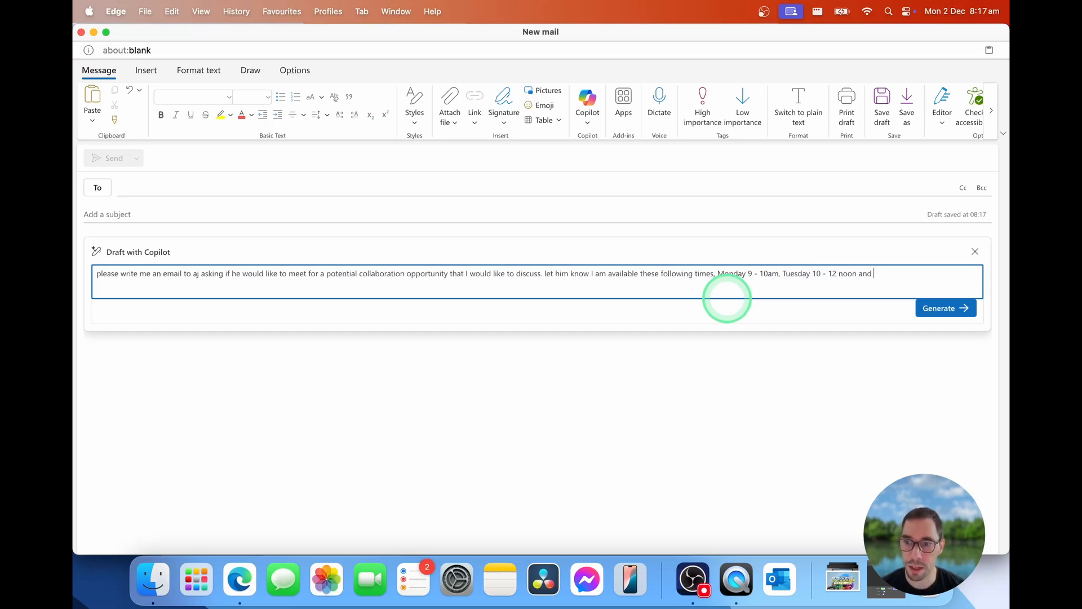
text(Wednesda)
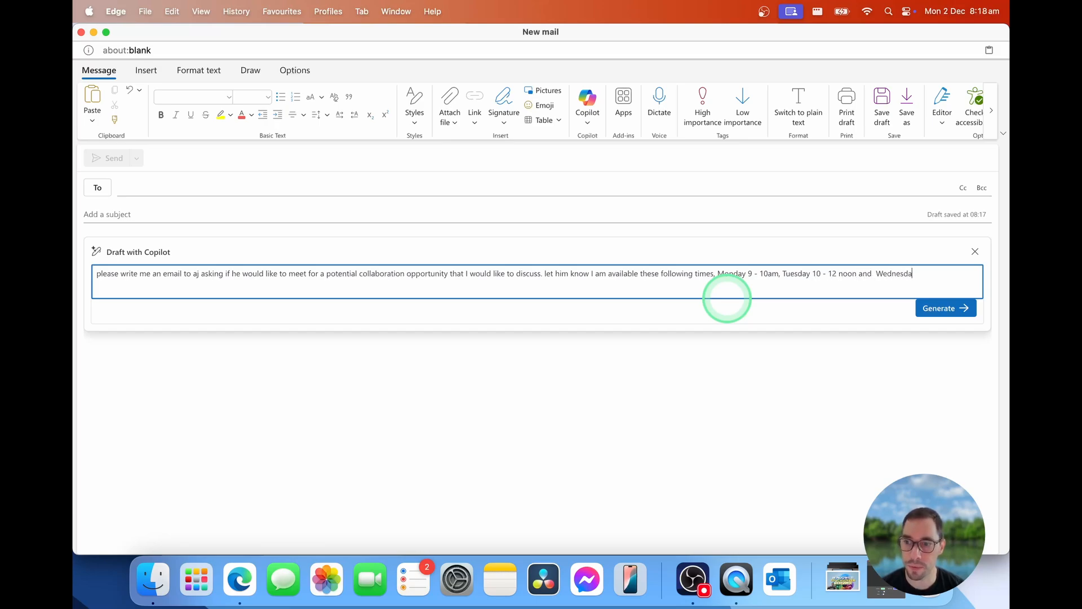
text(all day)
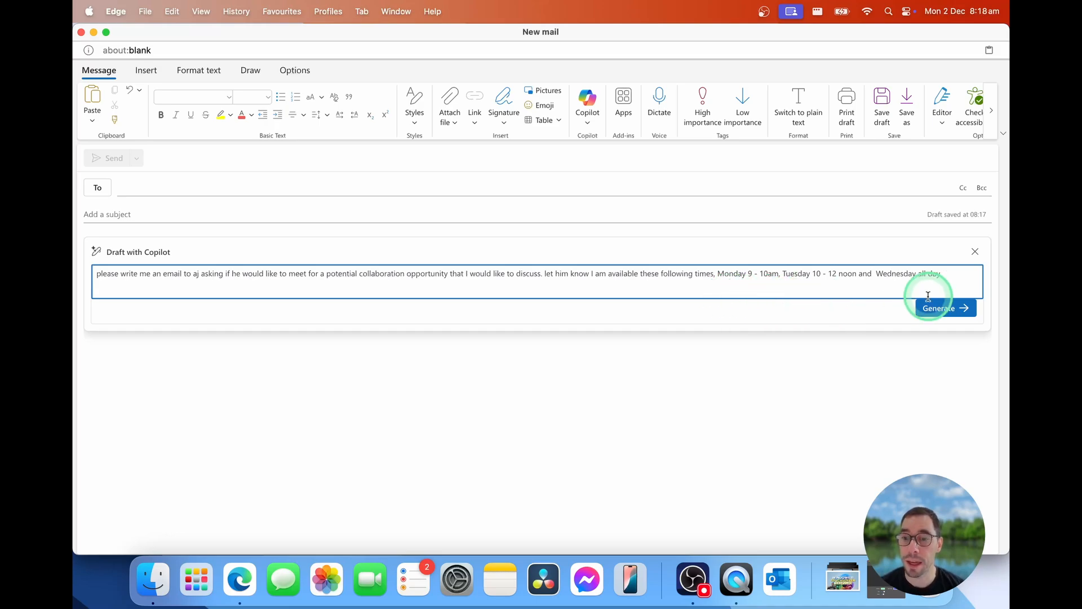
click(940, 308)
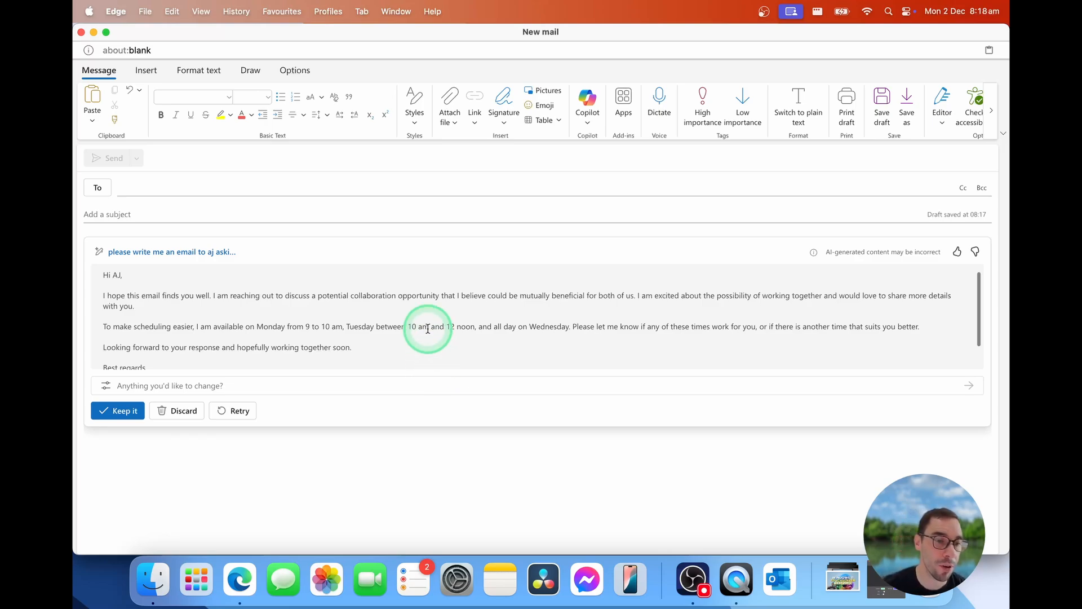
Step: Scroll through the generated draft down to its sign-off and name placeholder
scroll(down, 3)
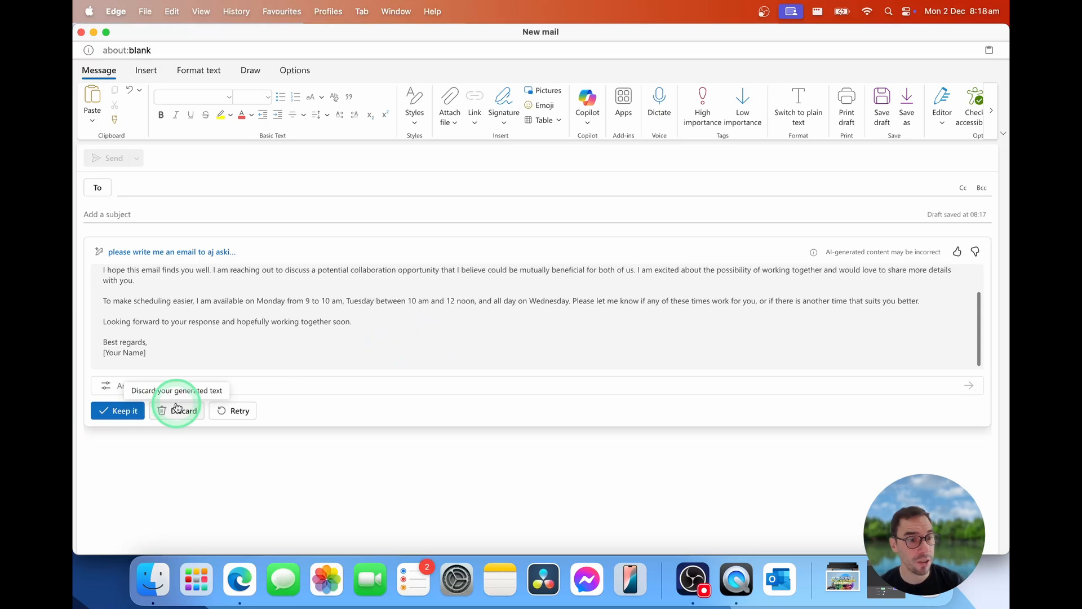
mouse_move(232, 410)
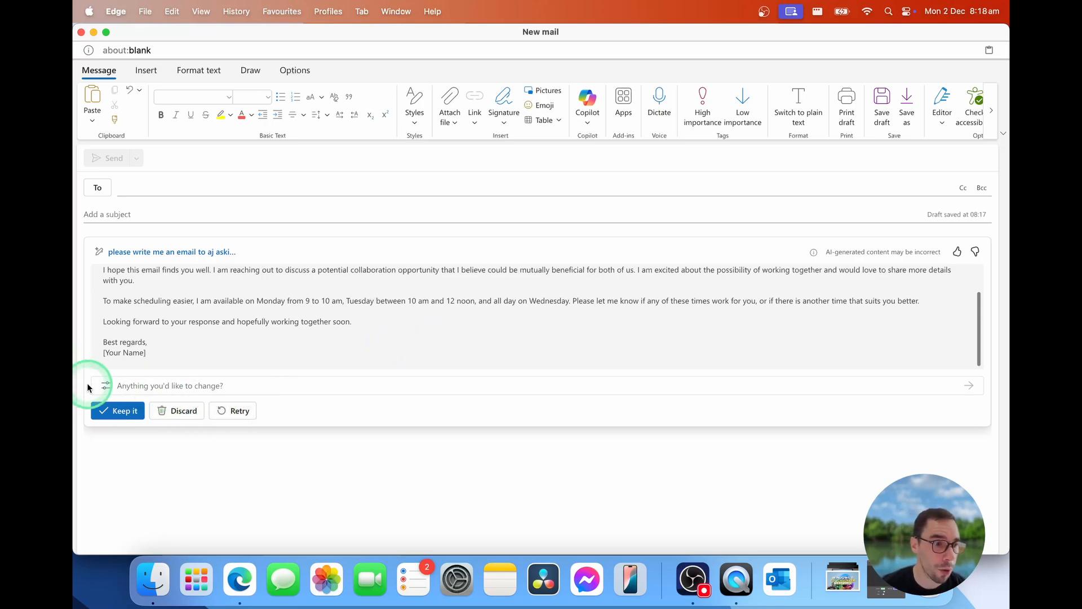
mouse_move(106, 385)
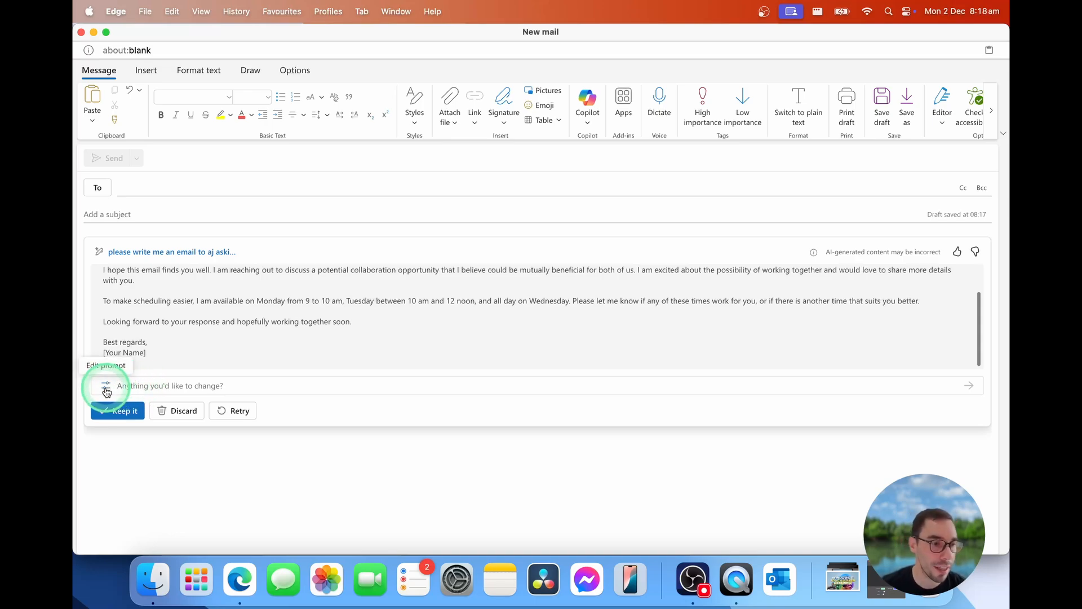
Step: Ask Copilot to add that you liked and subscribed to AJ's channel, producing a second draft
click(106, 385)
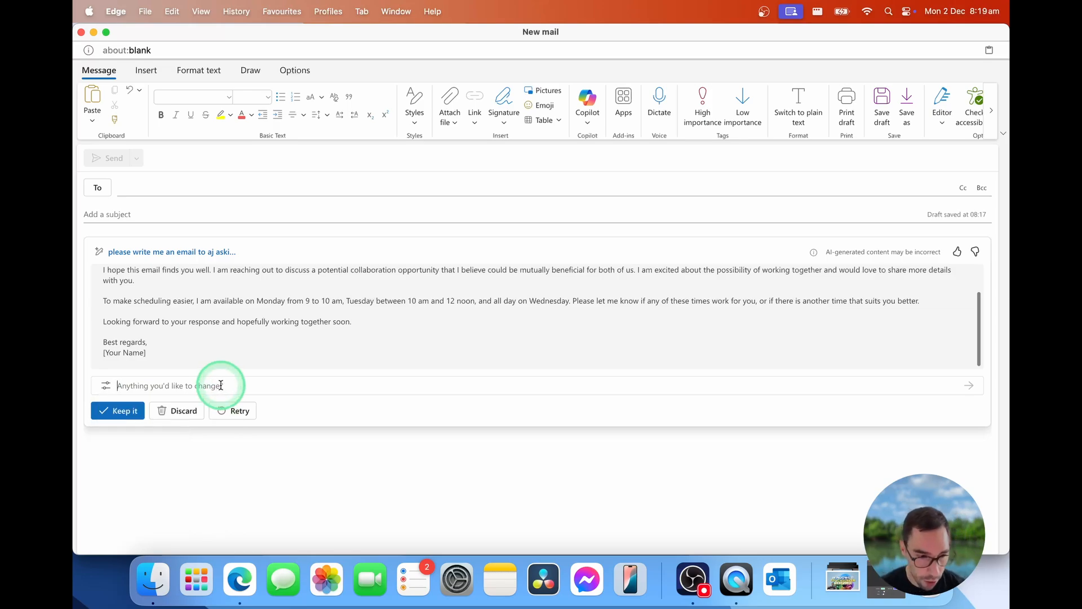
text(le)
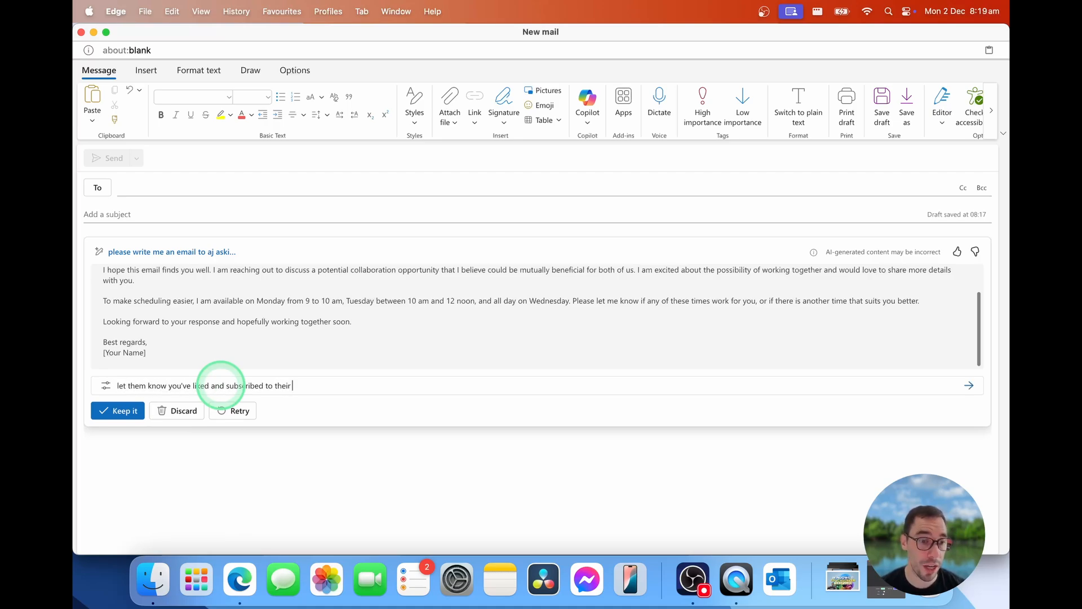
text(channel)
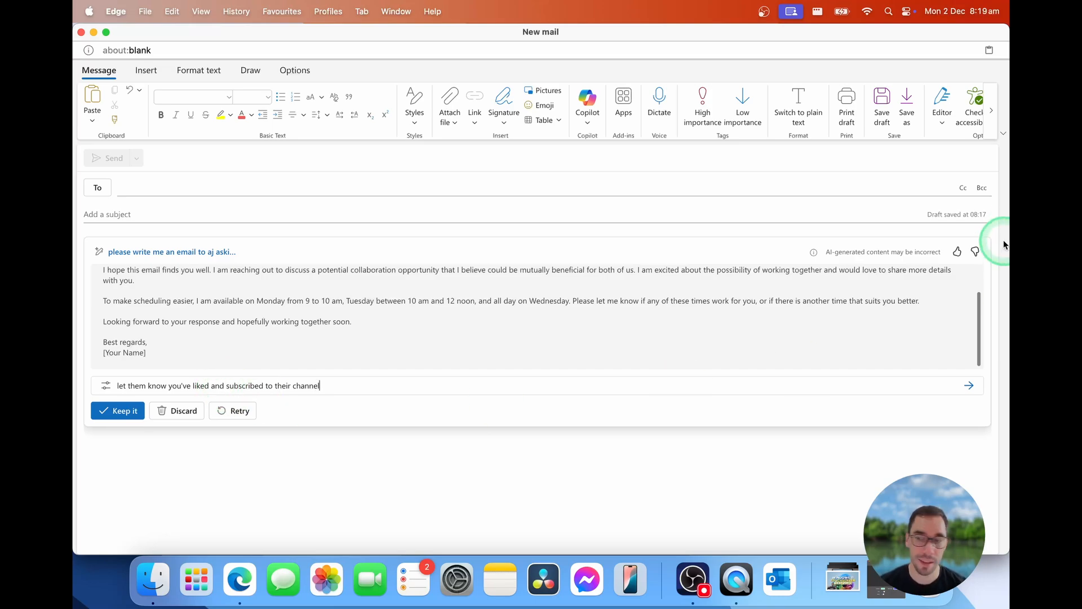
click(969, 386)
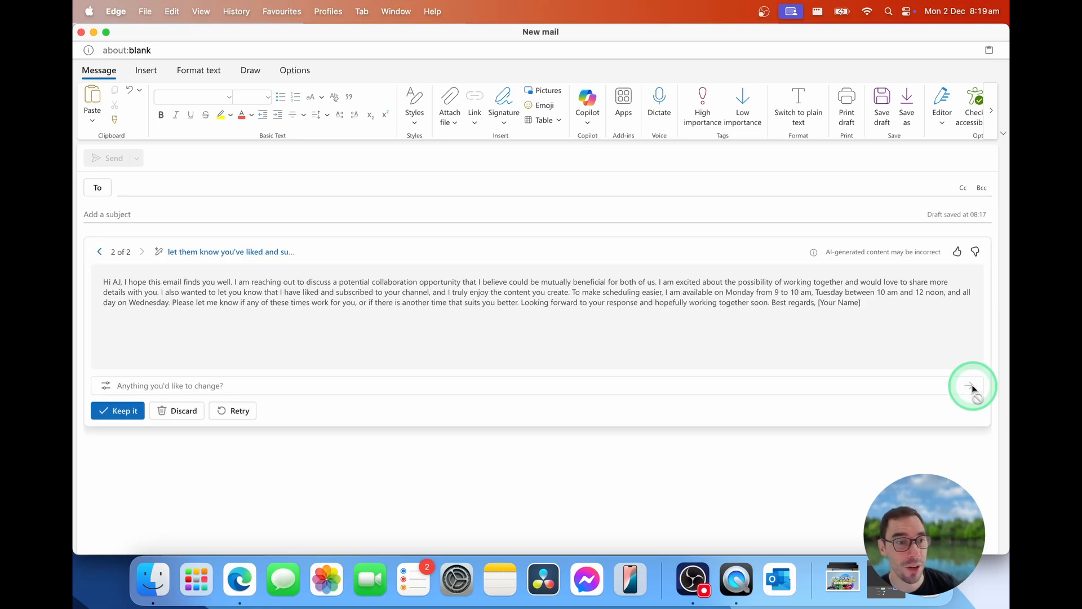
mouse_move(752, 324)
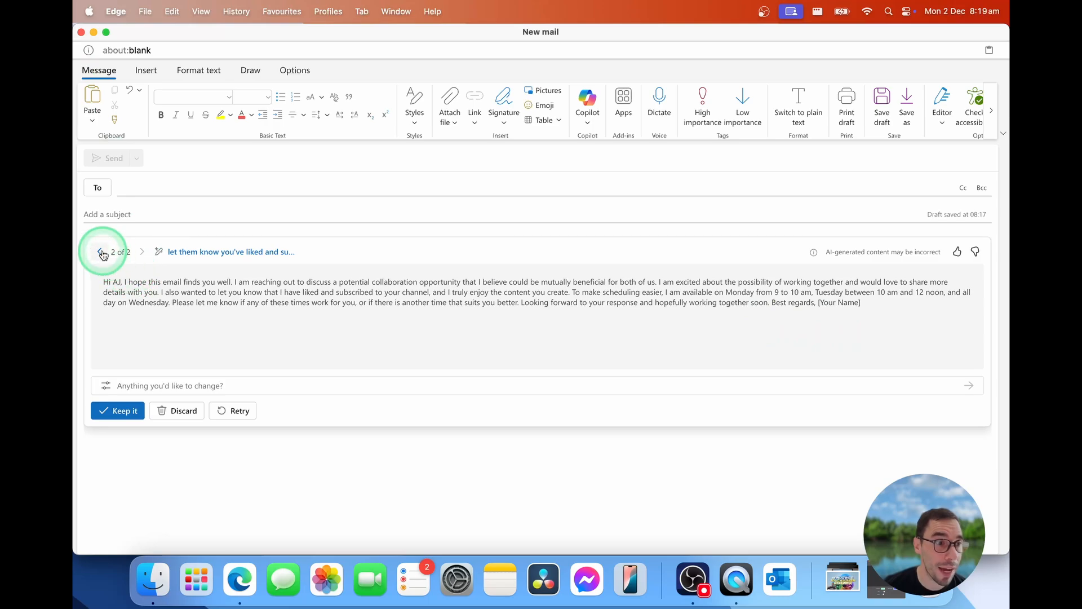
Step: Browse between draft versions and regenerate the refined draft as a third version
click(100, 252)
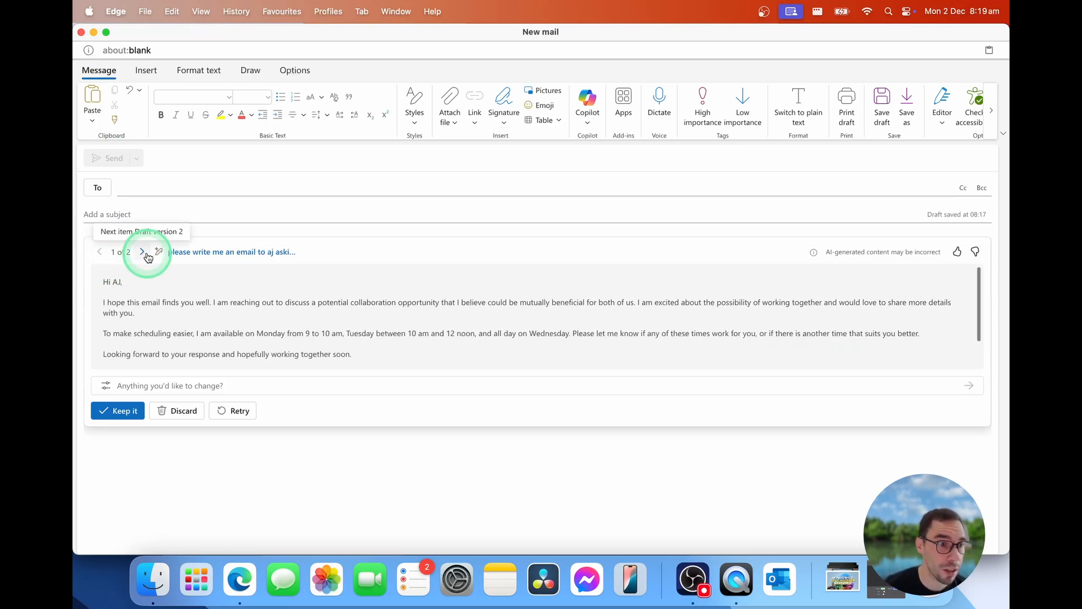
click(142, 251)
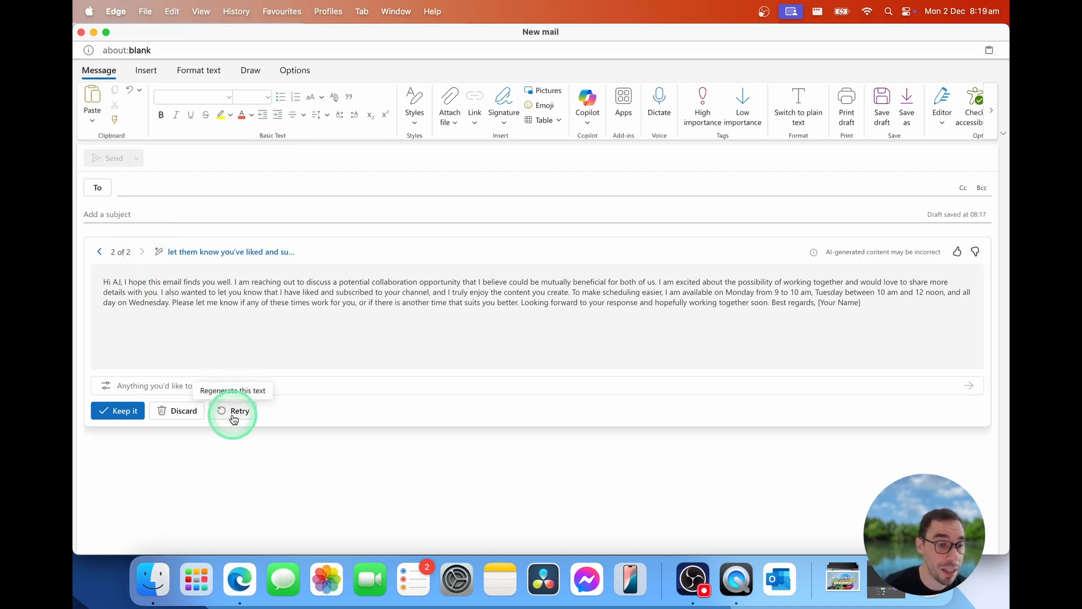
click(239, 410)
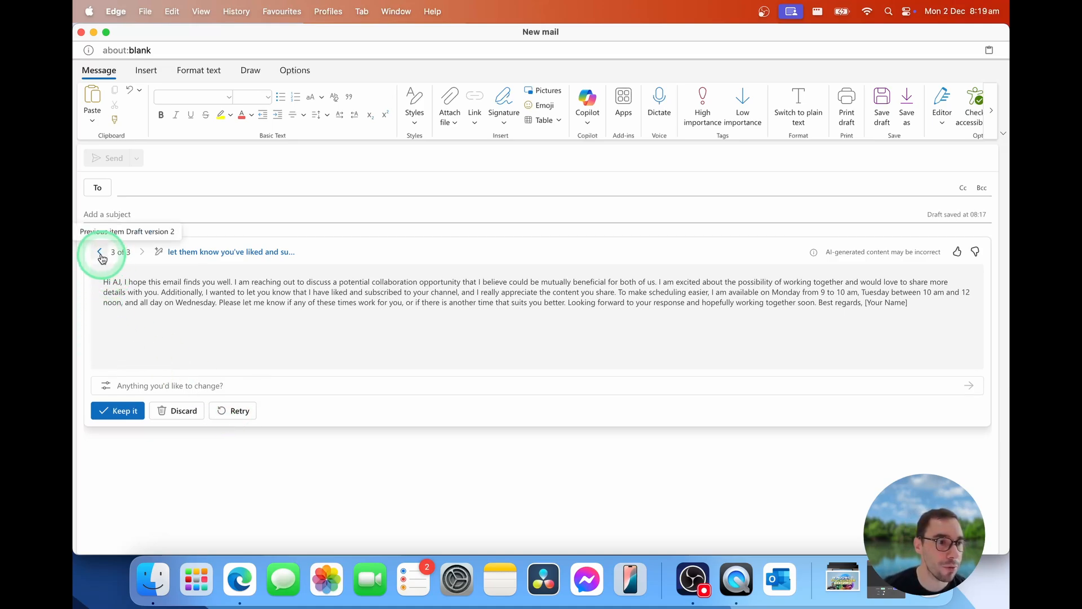
click(100, 252)
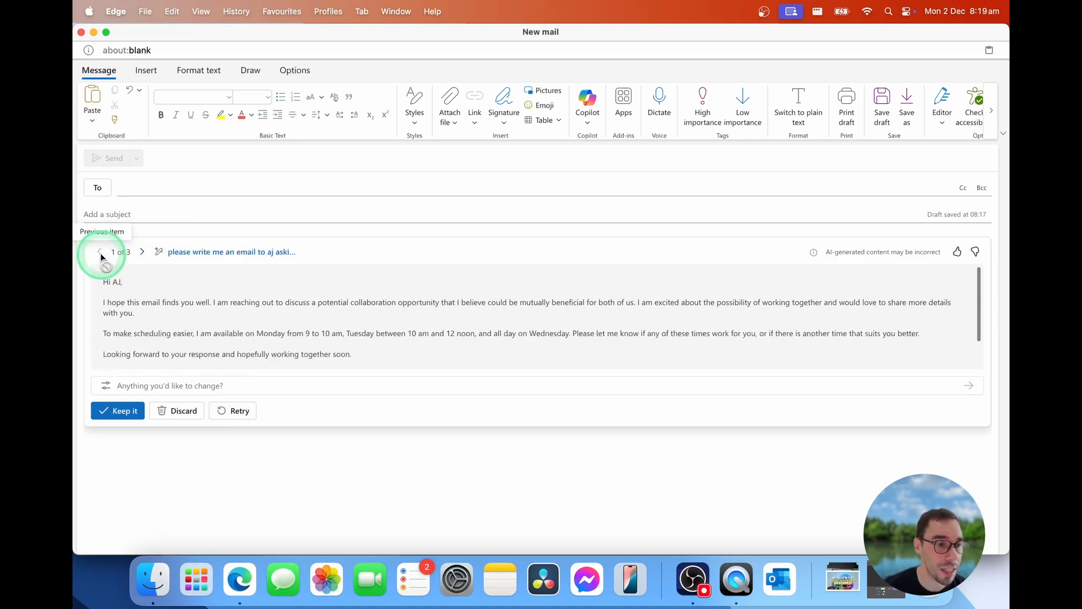
click(100, 251)
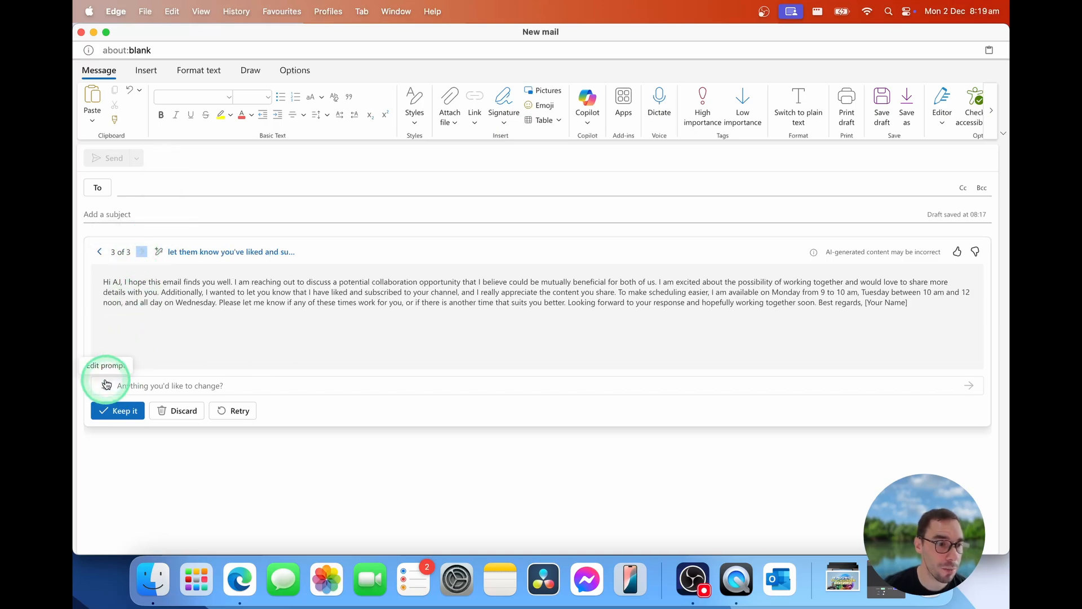
Step: Request a more formal 'Dear AJ' version, then step back to draft 1 of 4
click(105, 386)
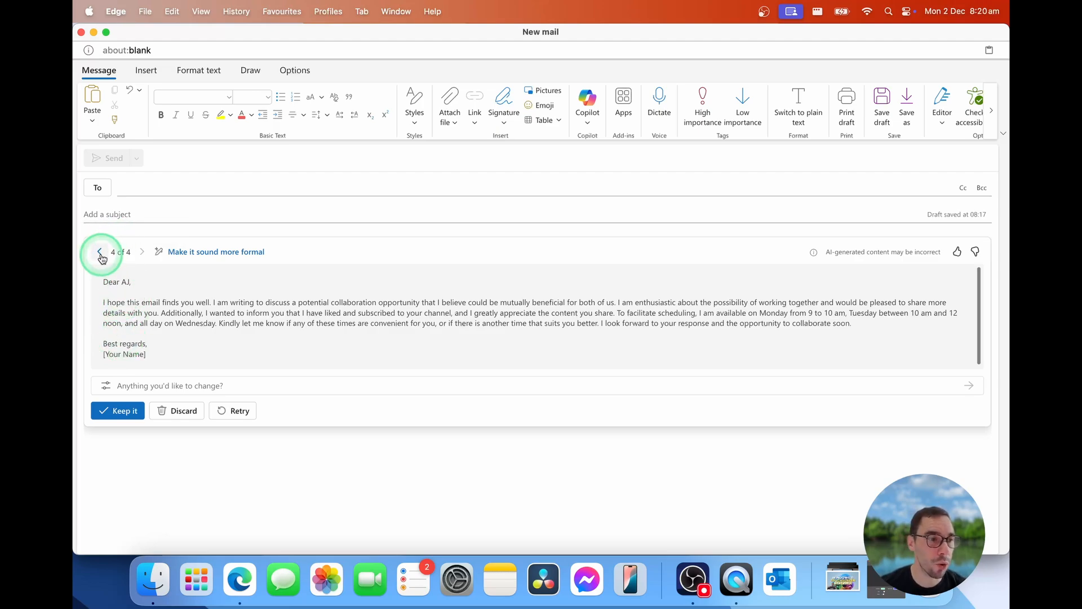
click(100, 252)
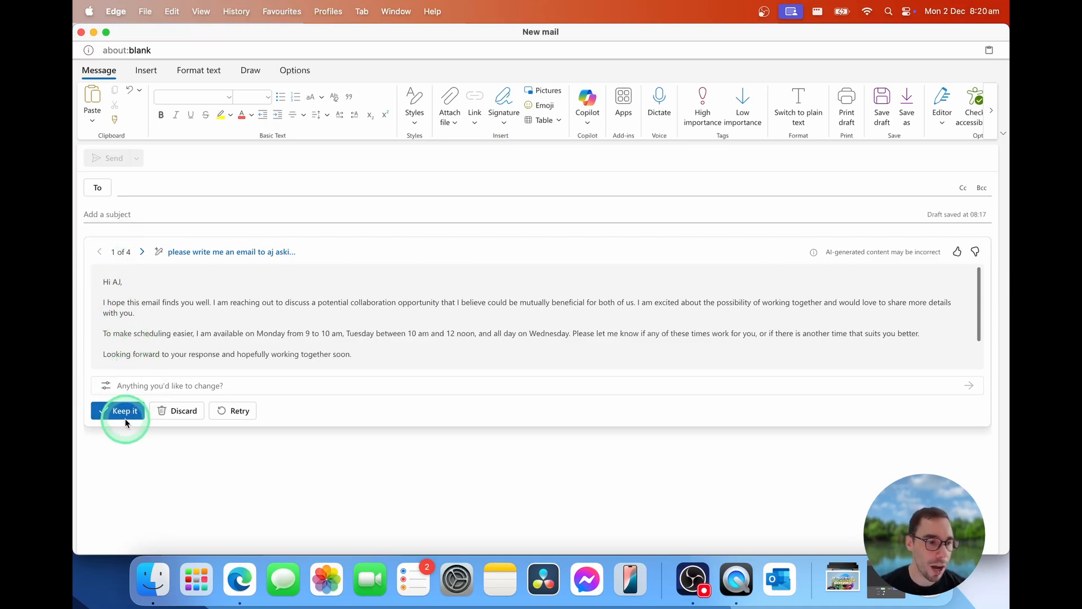
Step: Keep draft 1 of 4 as the email body to AJ
click(125, 410)
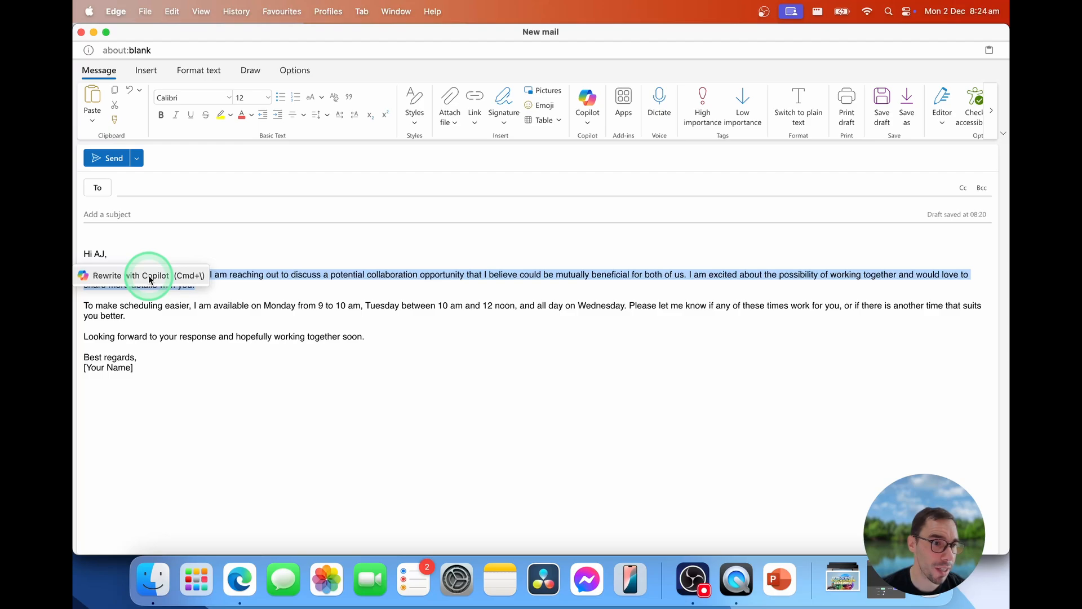
Step: Get Copilot's rewrite suggestion for the selected first paragraph
click(147, 275)
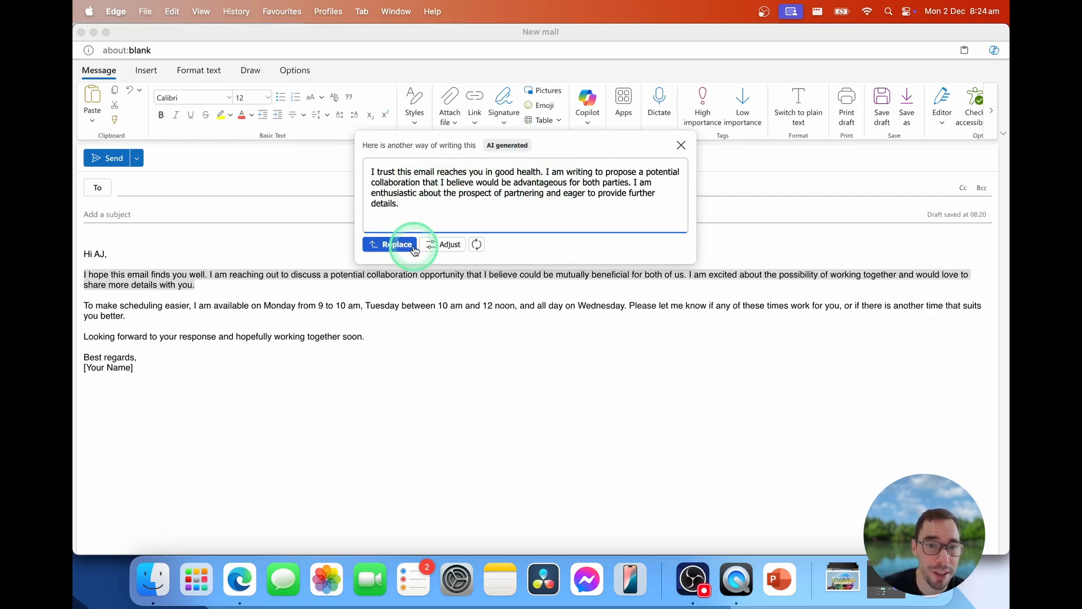
mouse_move(450, 244)
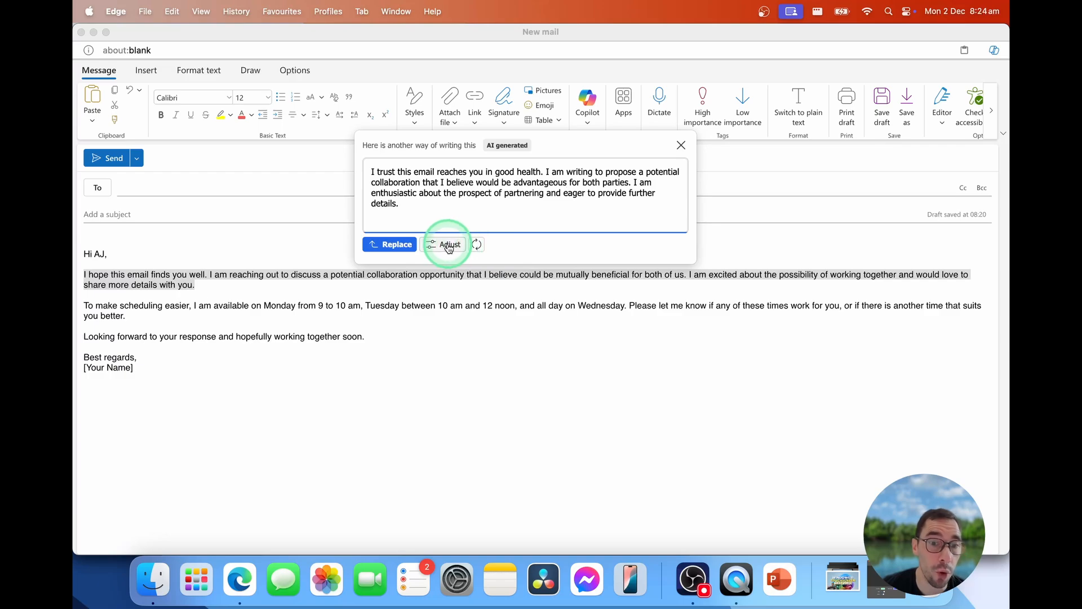
Step: Browse the Adjust menu's Tone, Format and Length choices and pick the Enthusiastic tone
click(450, 245)
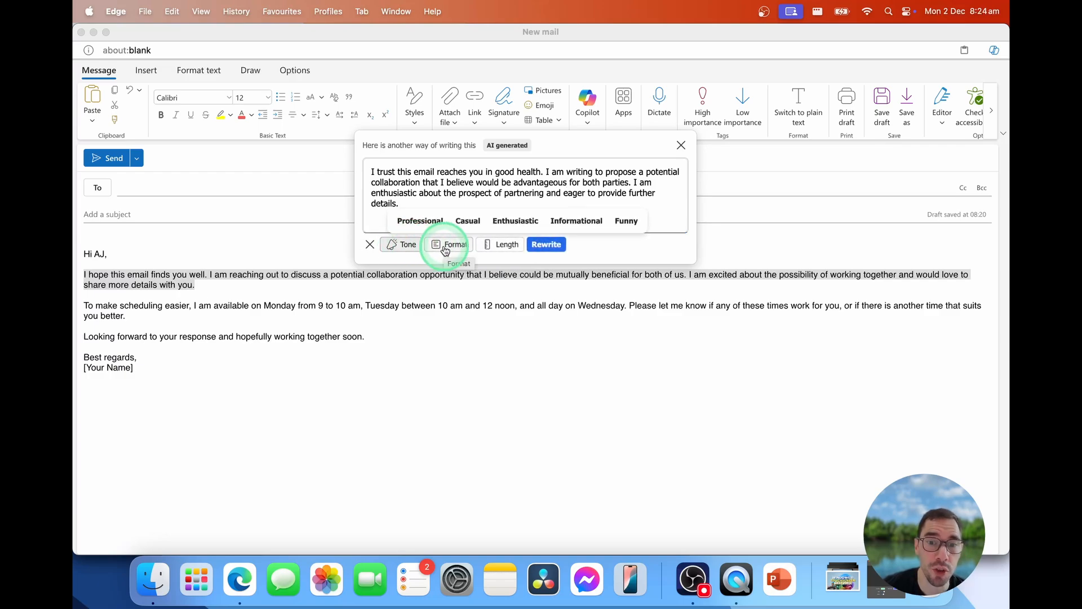
click(450, 243)
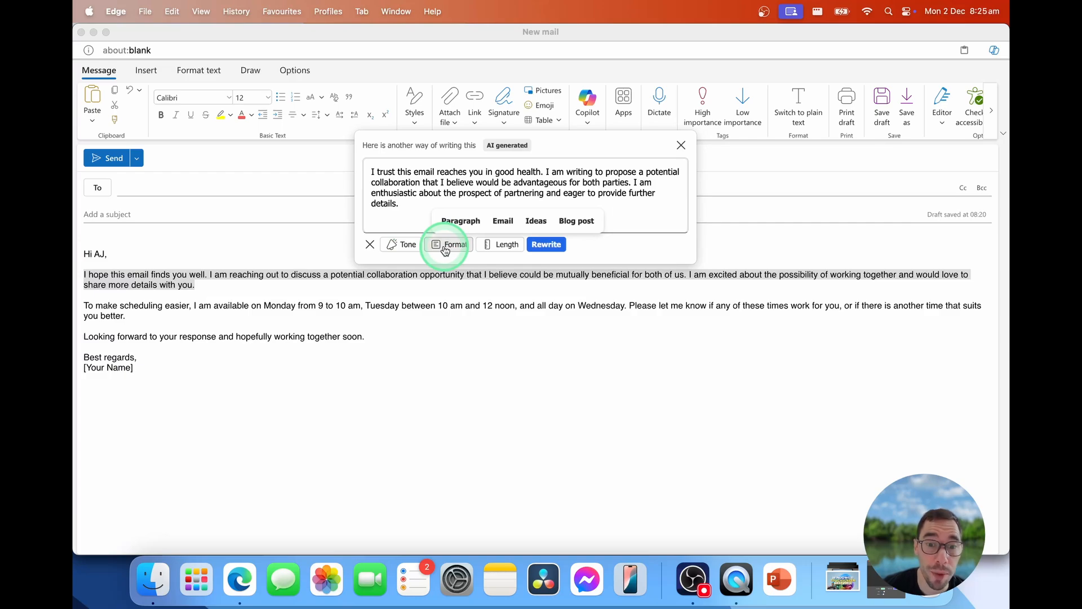
click(506, 243)
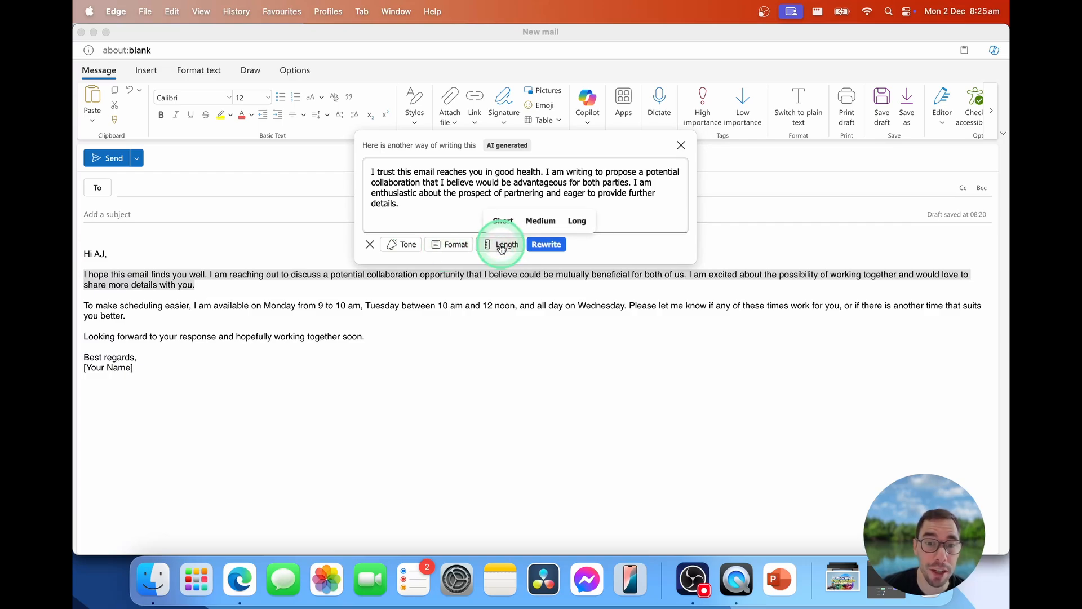
click(408, 244)
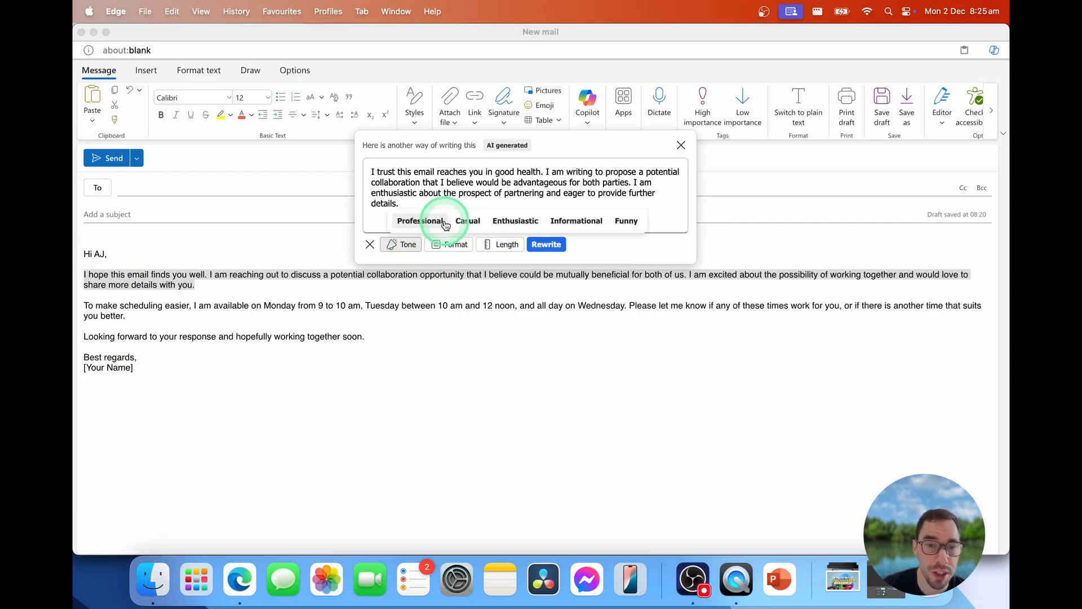
click(524, 221)
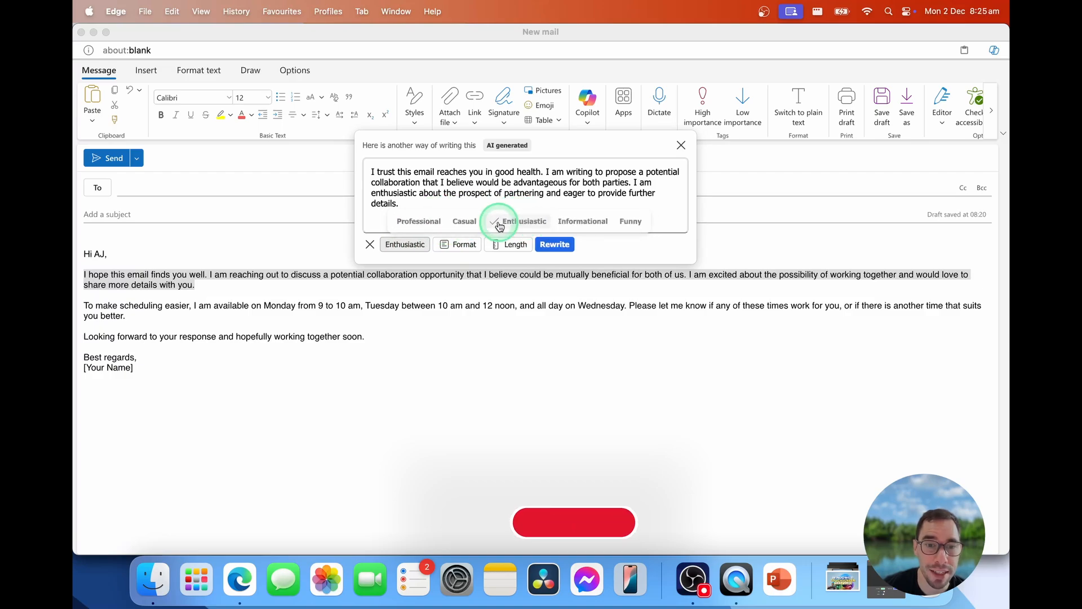
Step: Generate the enthusiastic rewrite and replace the first paragraph with it
click(464, 245)
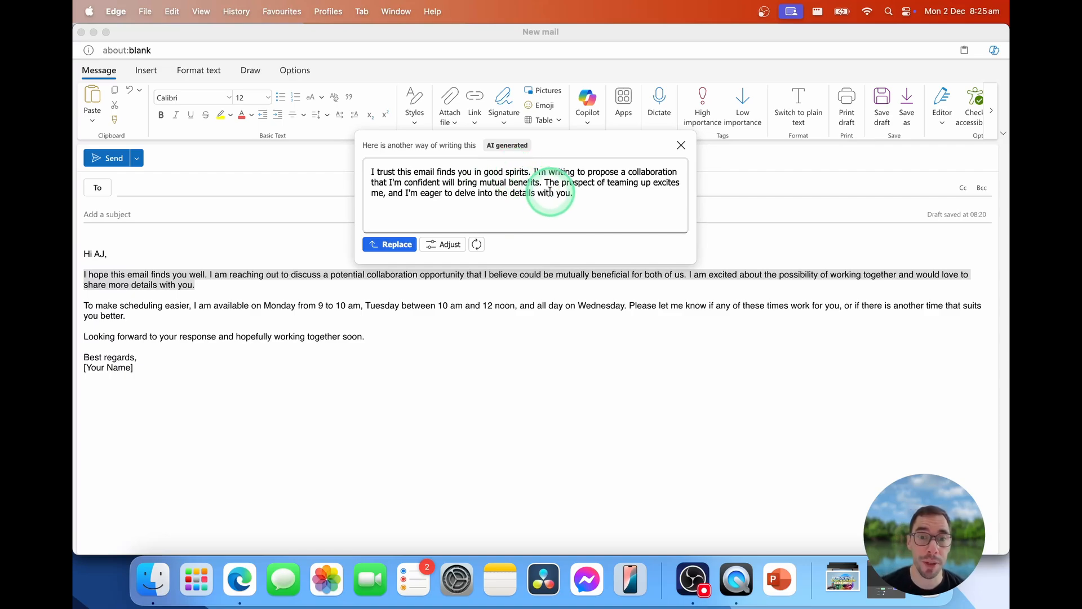
mouse_move(587, 241)
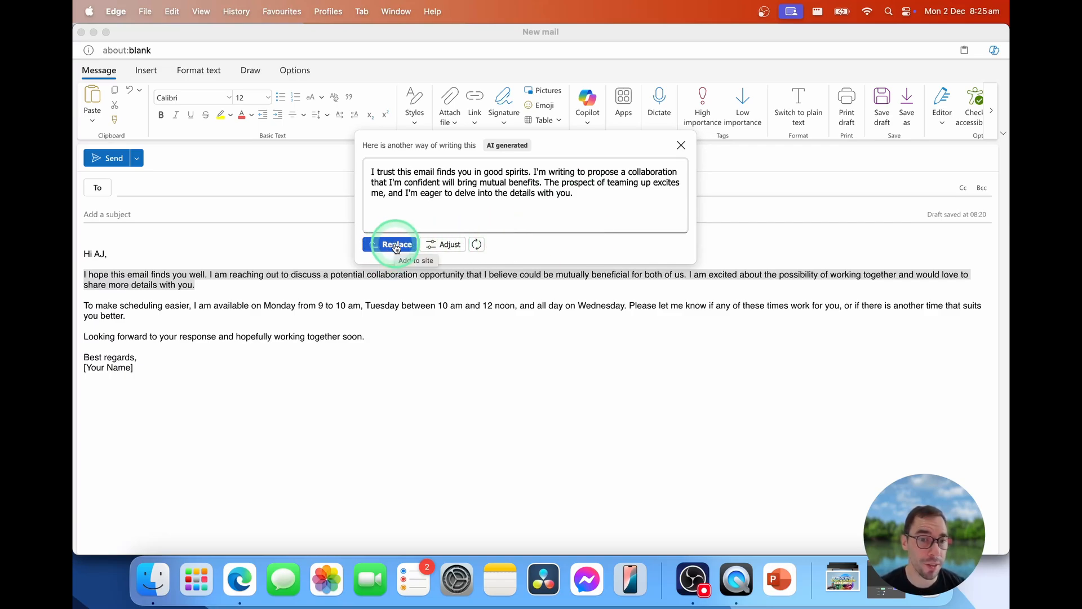
click(395, 245)
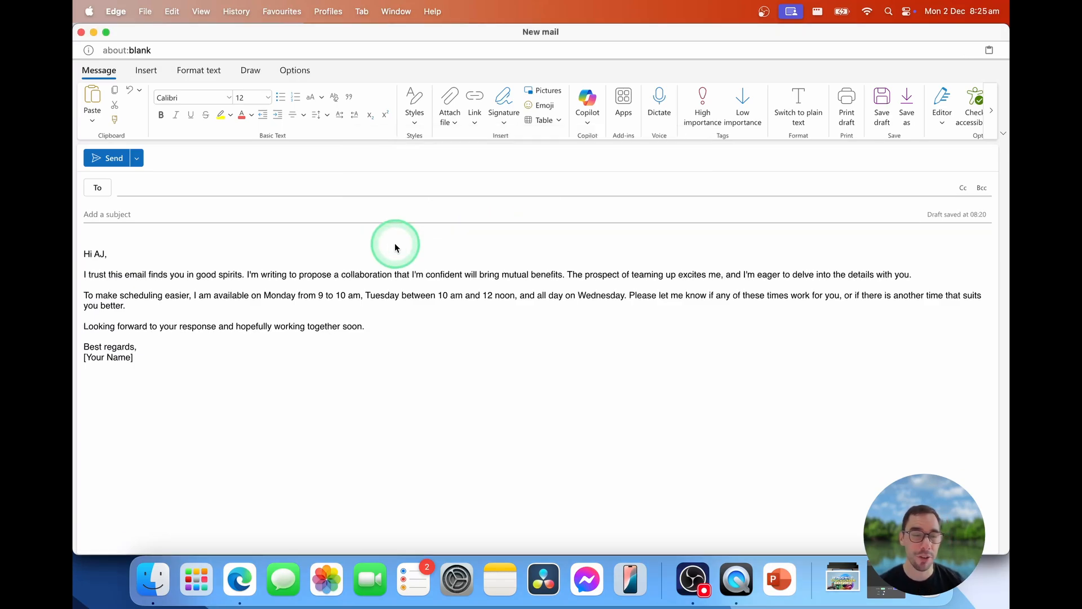